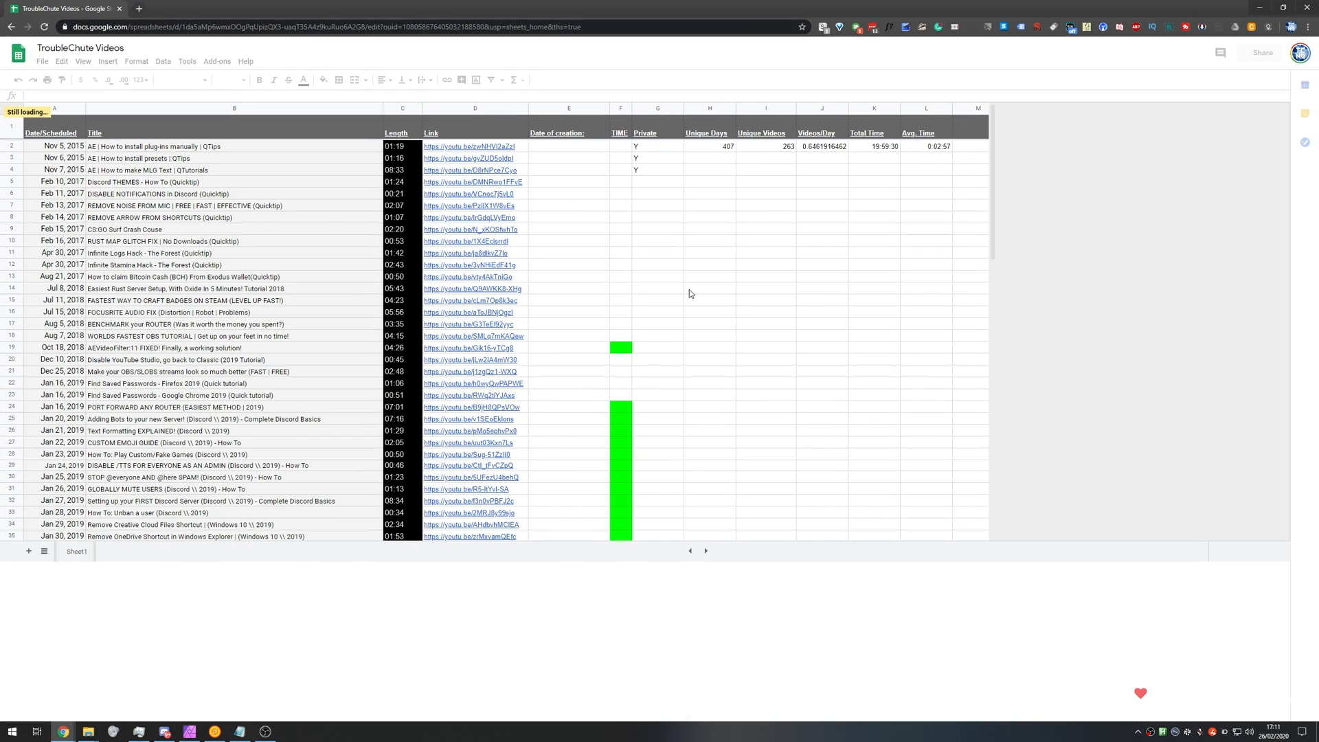
mouse_move(695, 296)
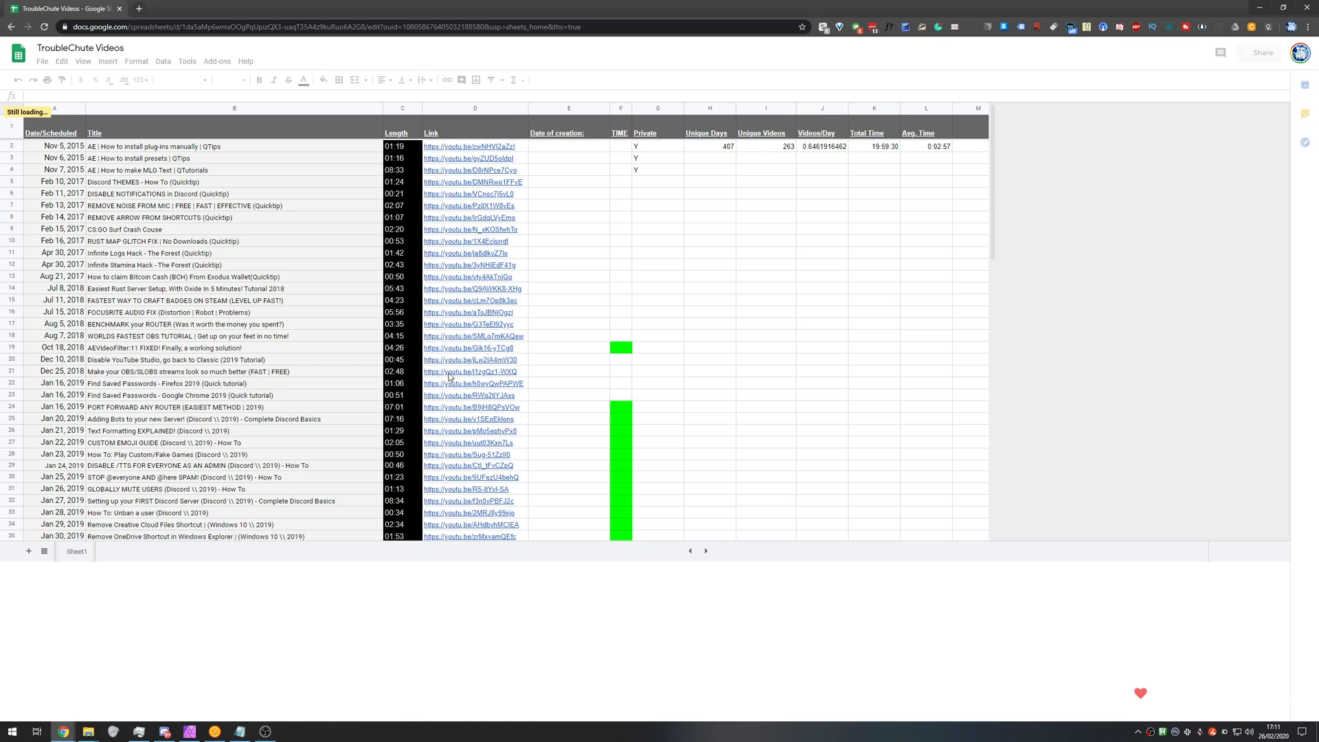
- Scroll and zoom the stuck spreadsheet to confirm it will not load past row 100
scroll(down, 3)
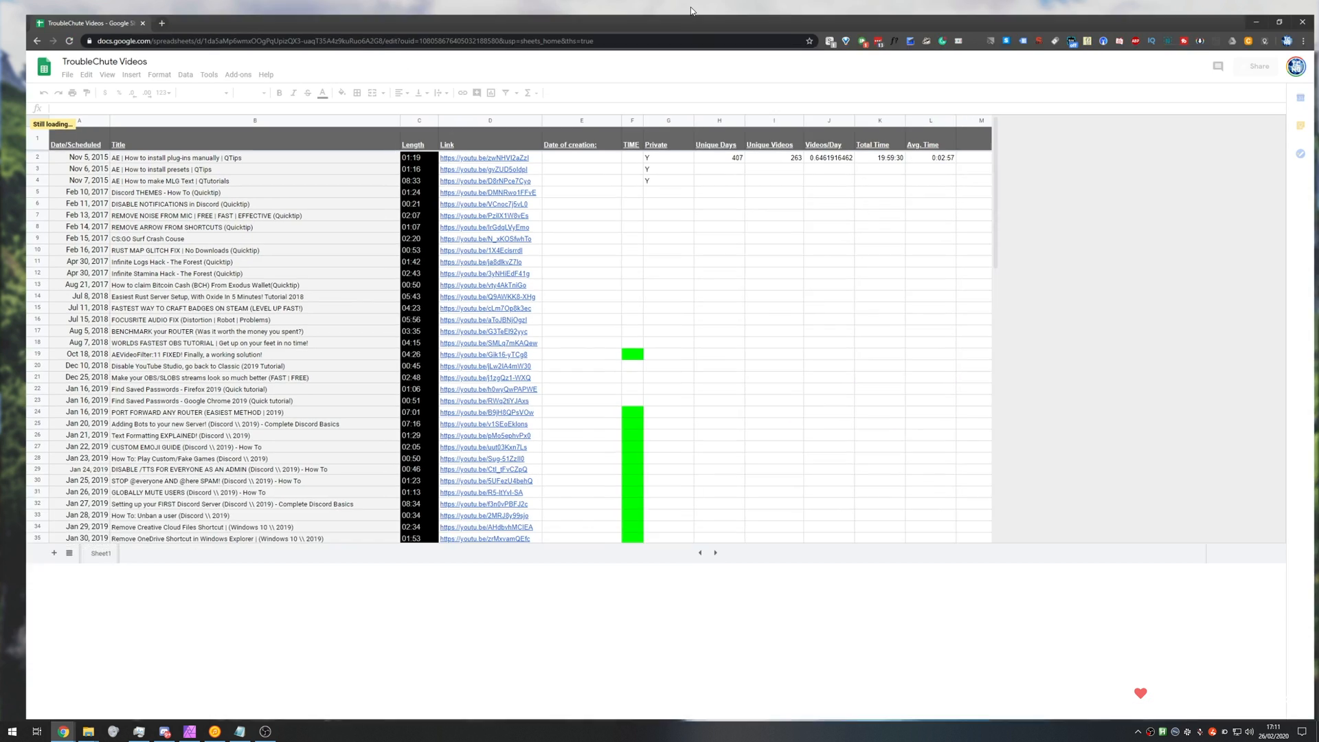
key(ctrl+plus)
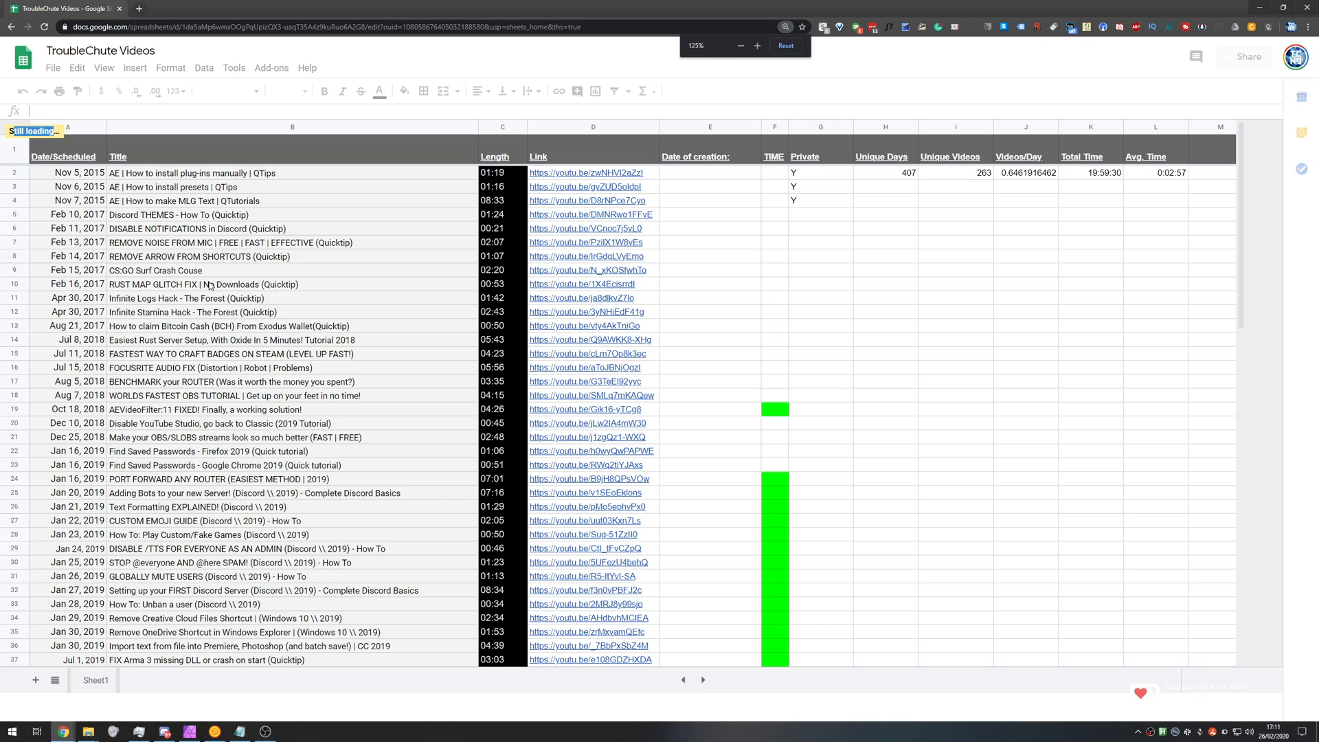
scroll(down, 3)
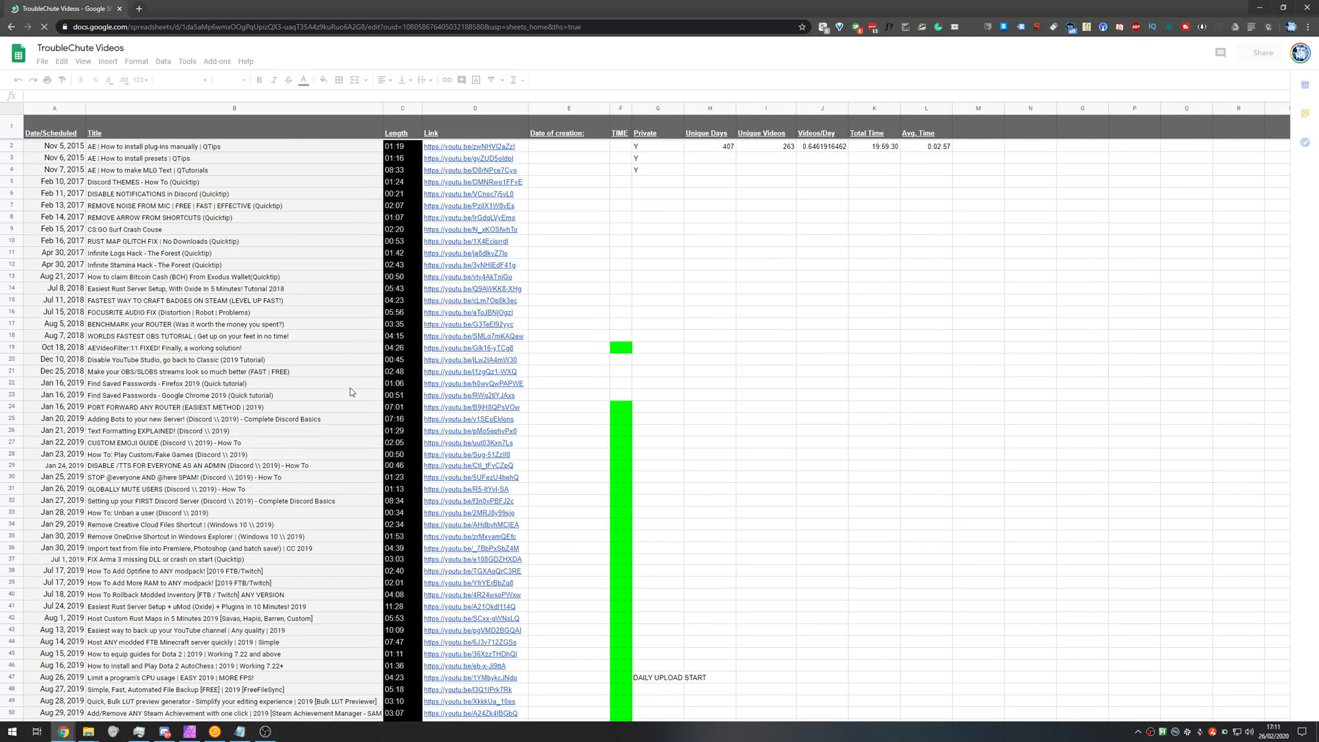
scroll(down, 3)
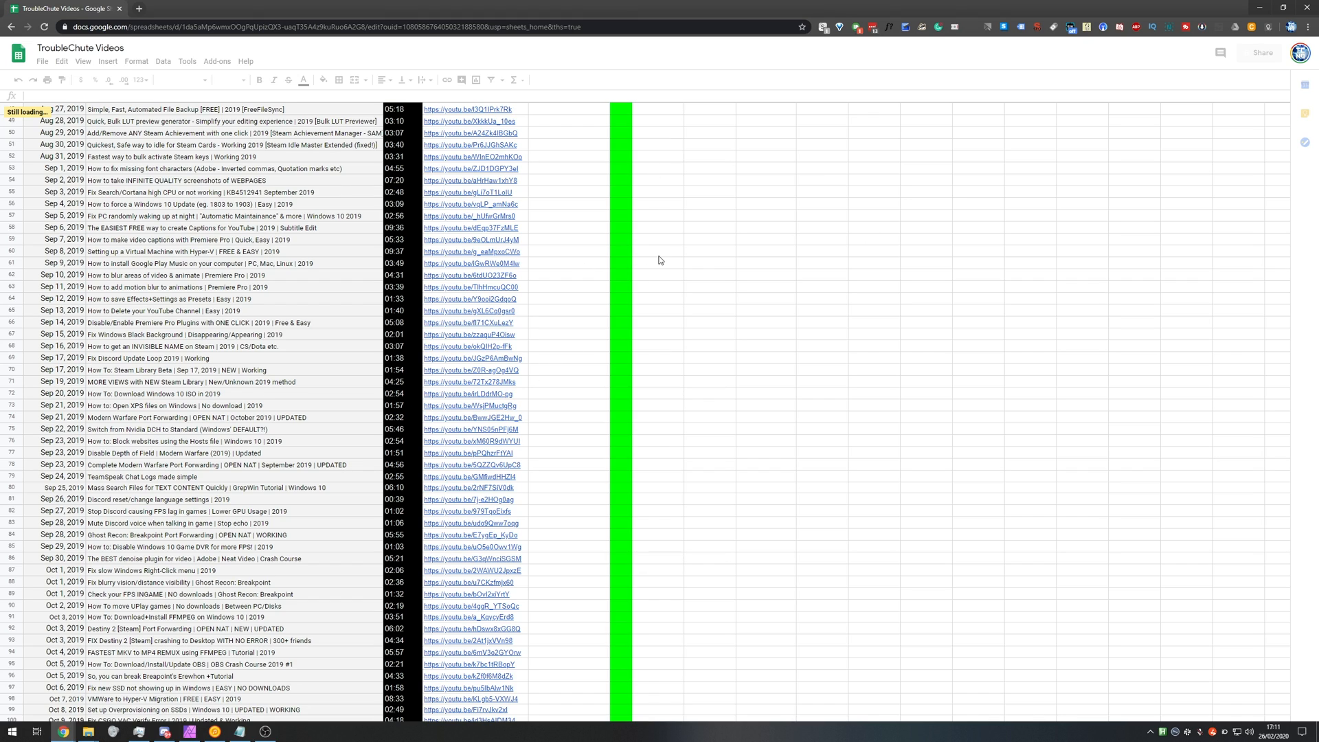
mouse_move(524, 299)
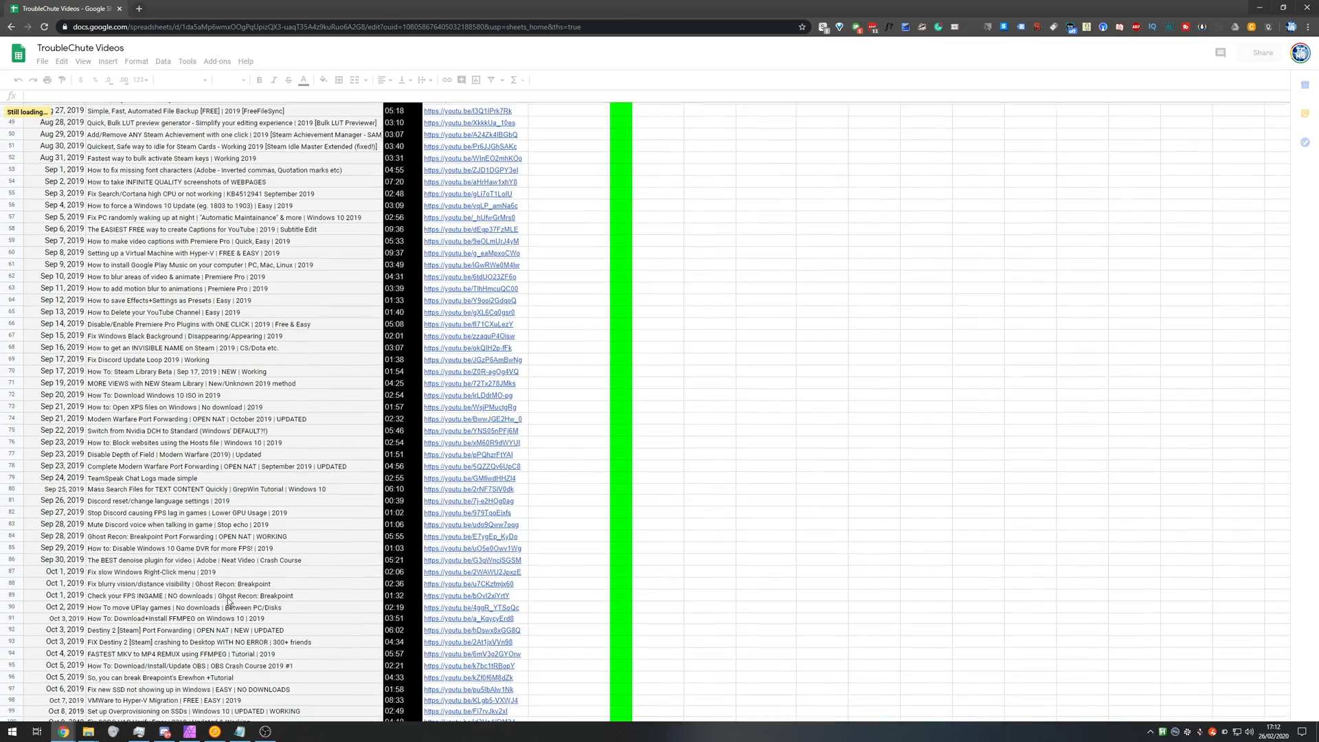
scroll(up, 3)
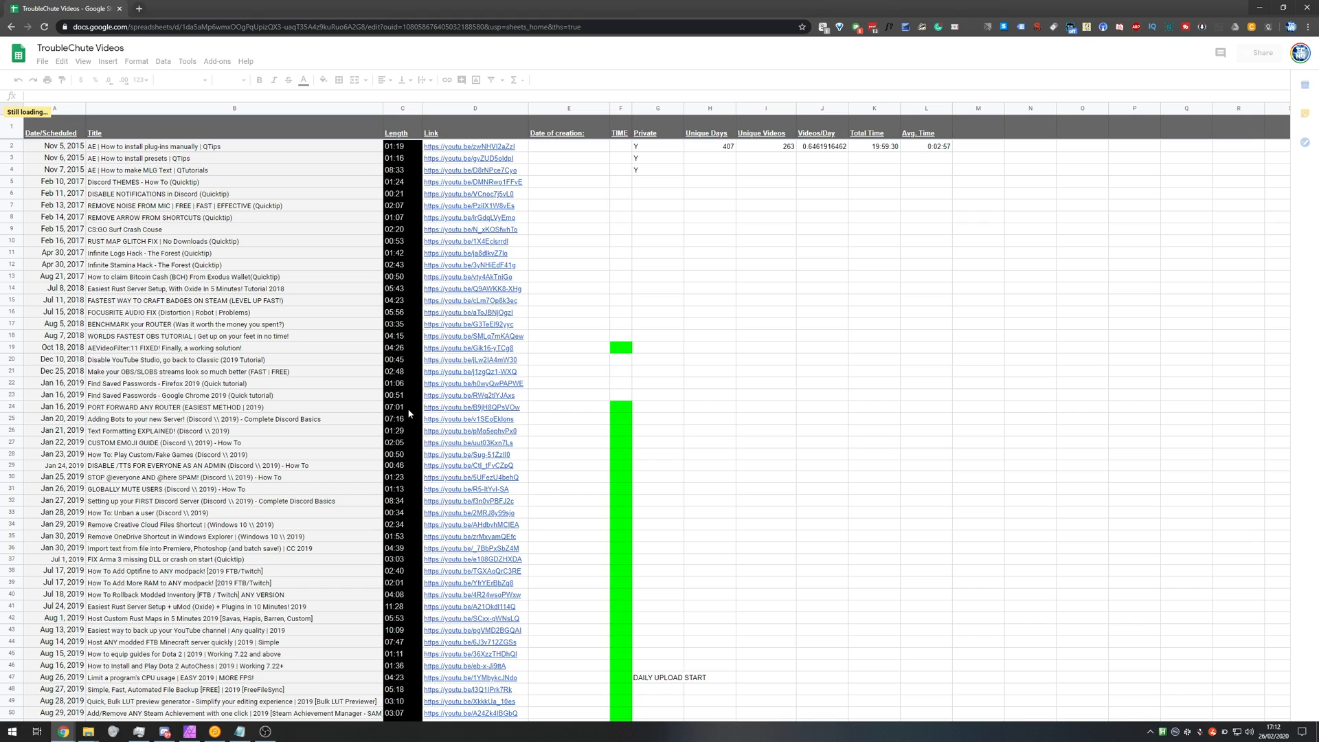
mouse_move(410, 414)
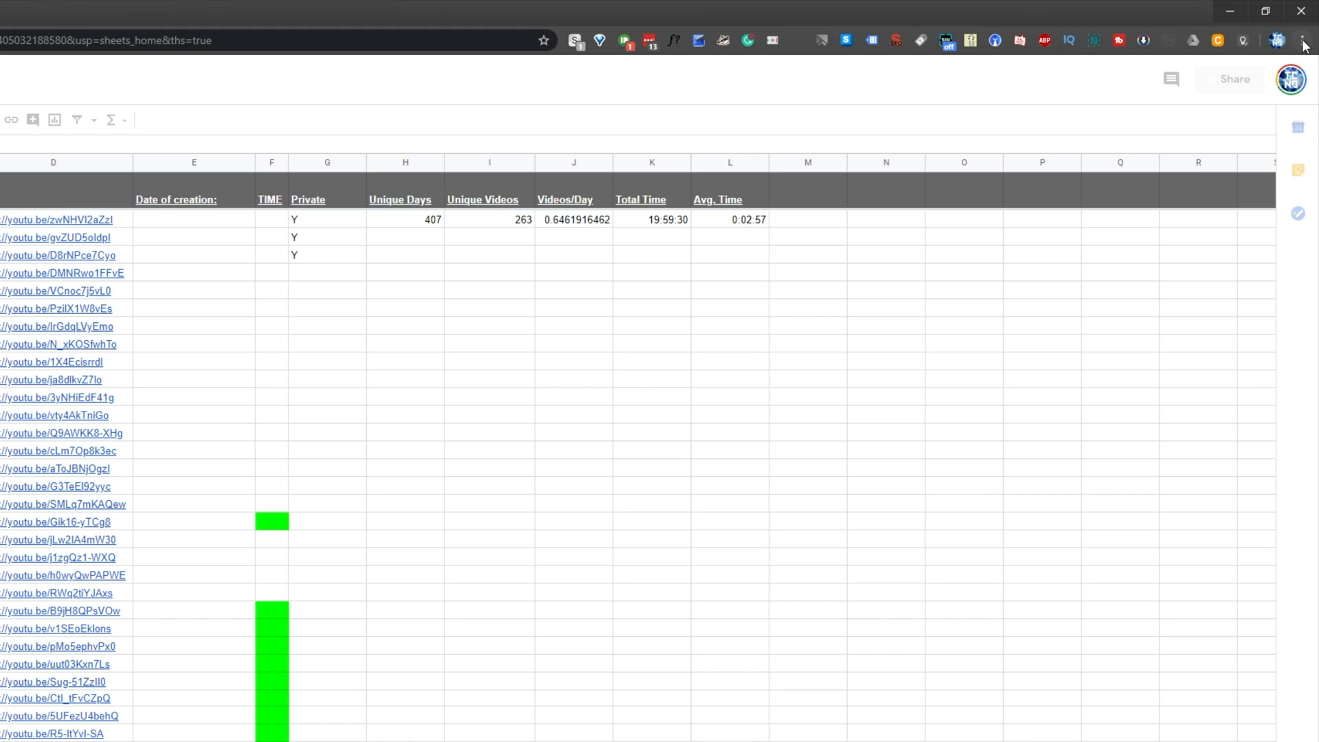
mouse_move(1302, 40)
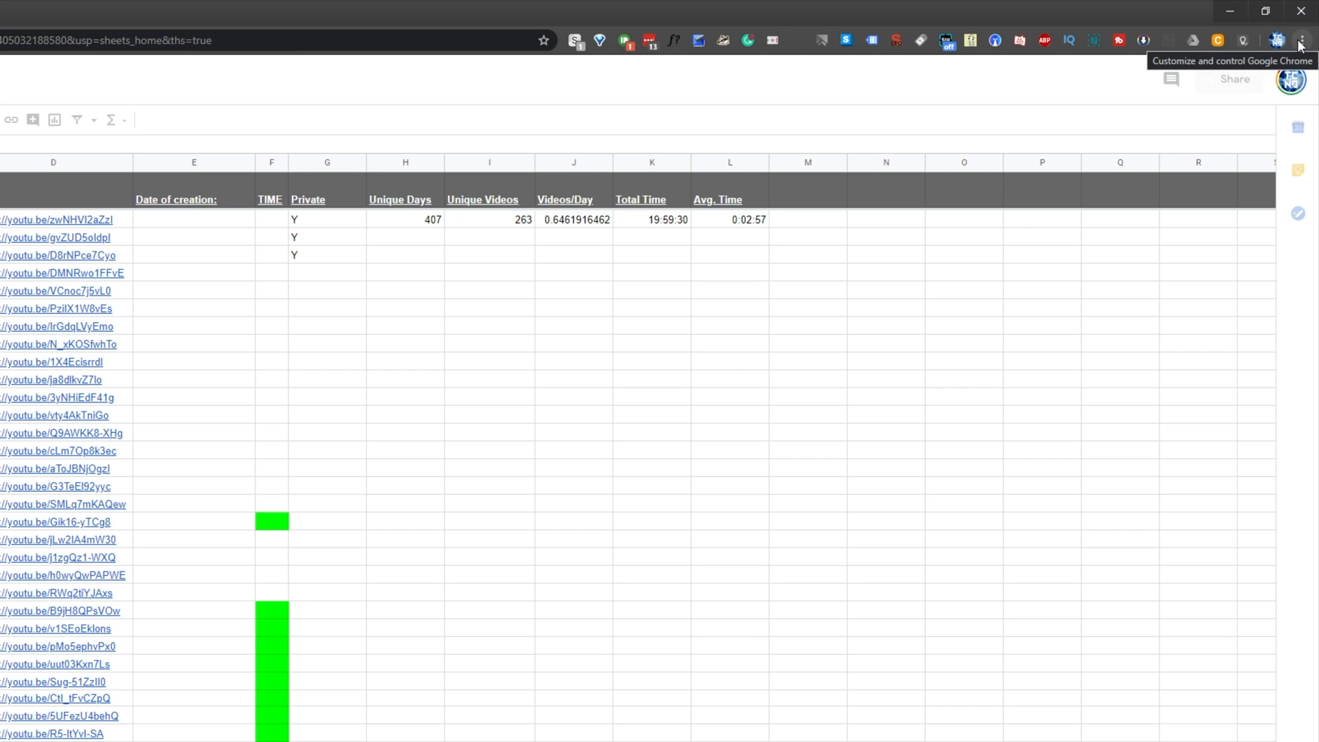
- Reach Chrome's Extensions page from the main menu's More tools
click(1301, 40)
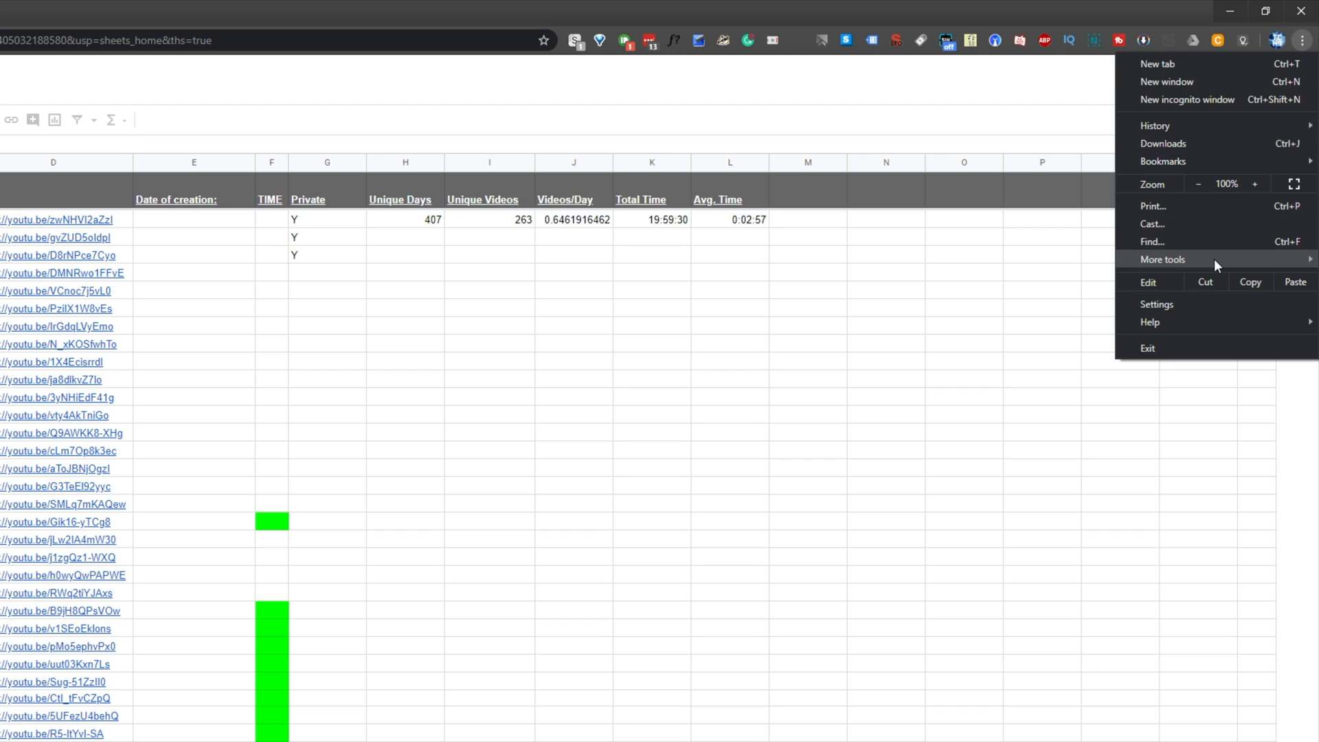
click(1162, 260)
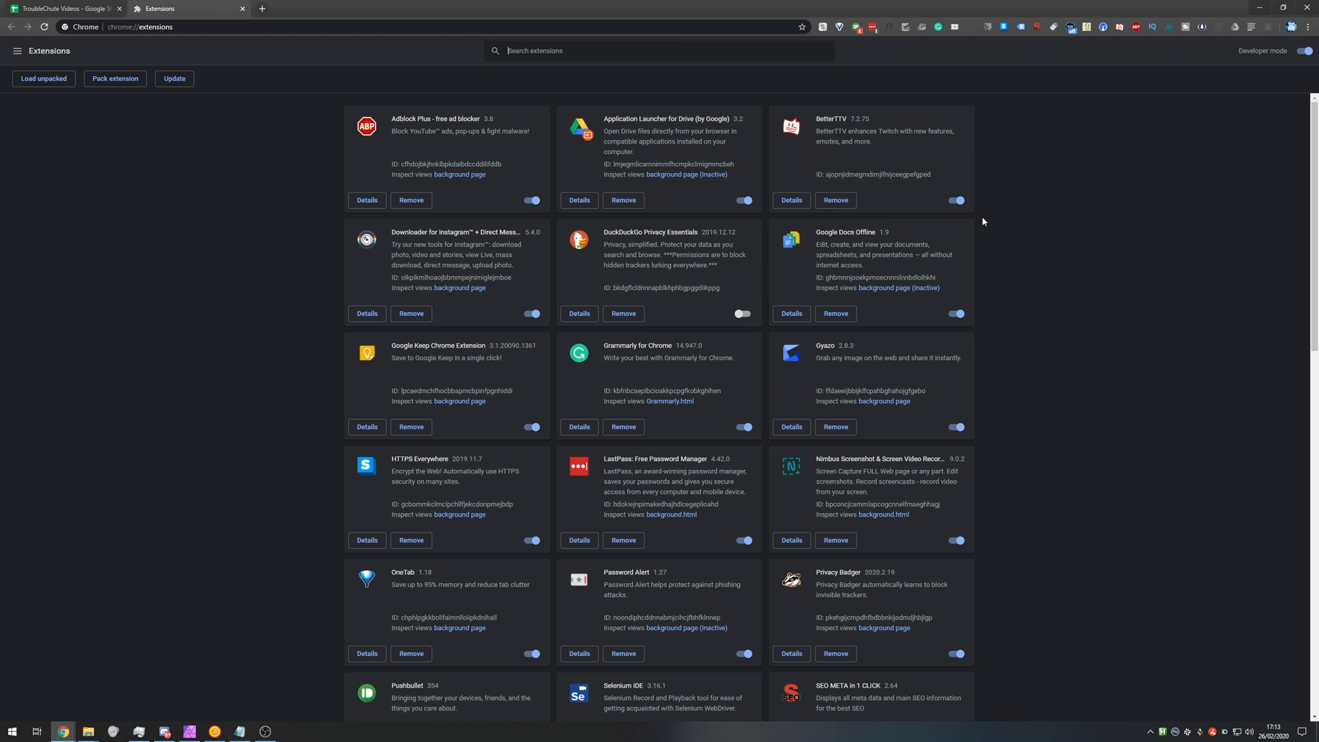
- Search extensions for 'docs' and remove Google Docs Offline and the Docs app
text(docs)
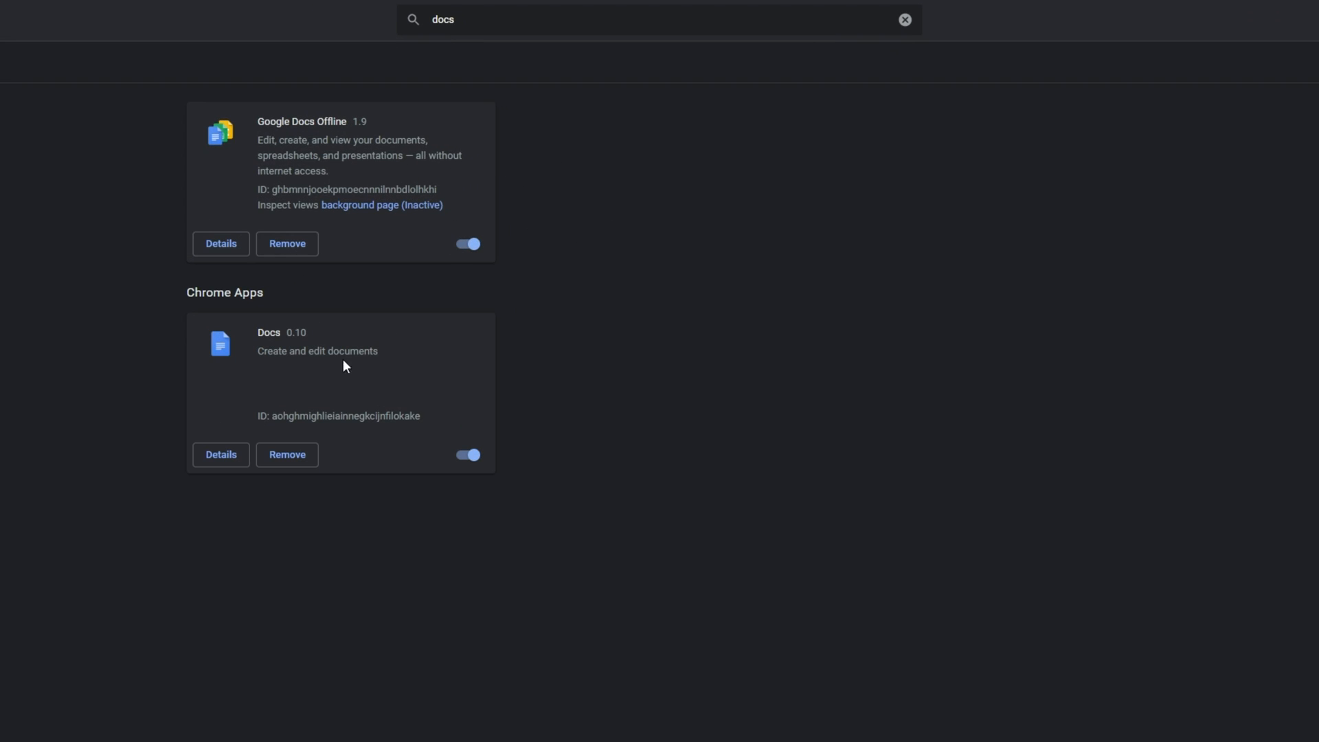
mouse_move(519, 304)
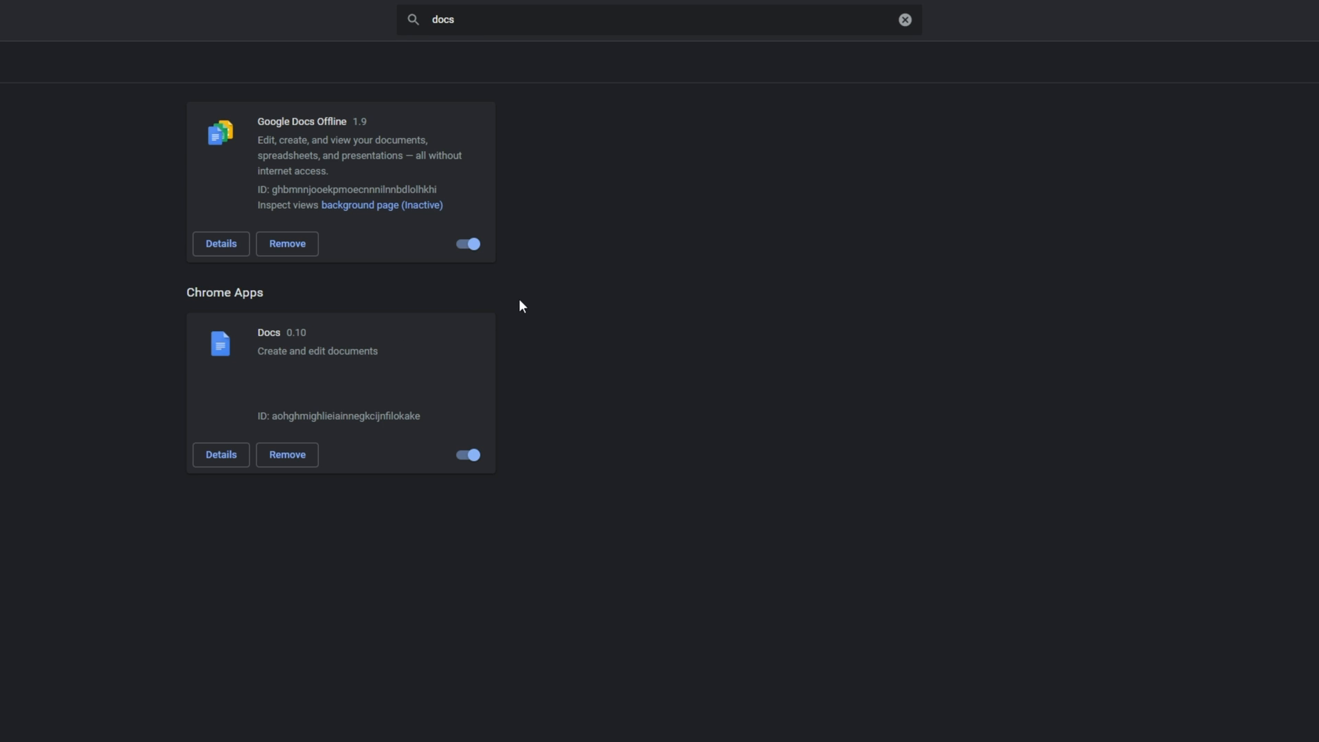
mouse_move(331, 348)
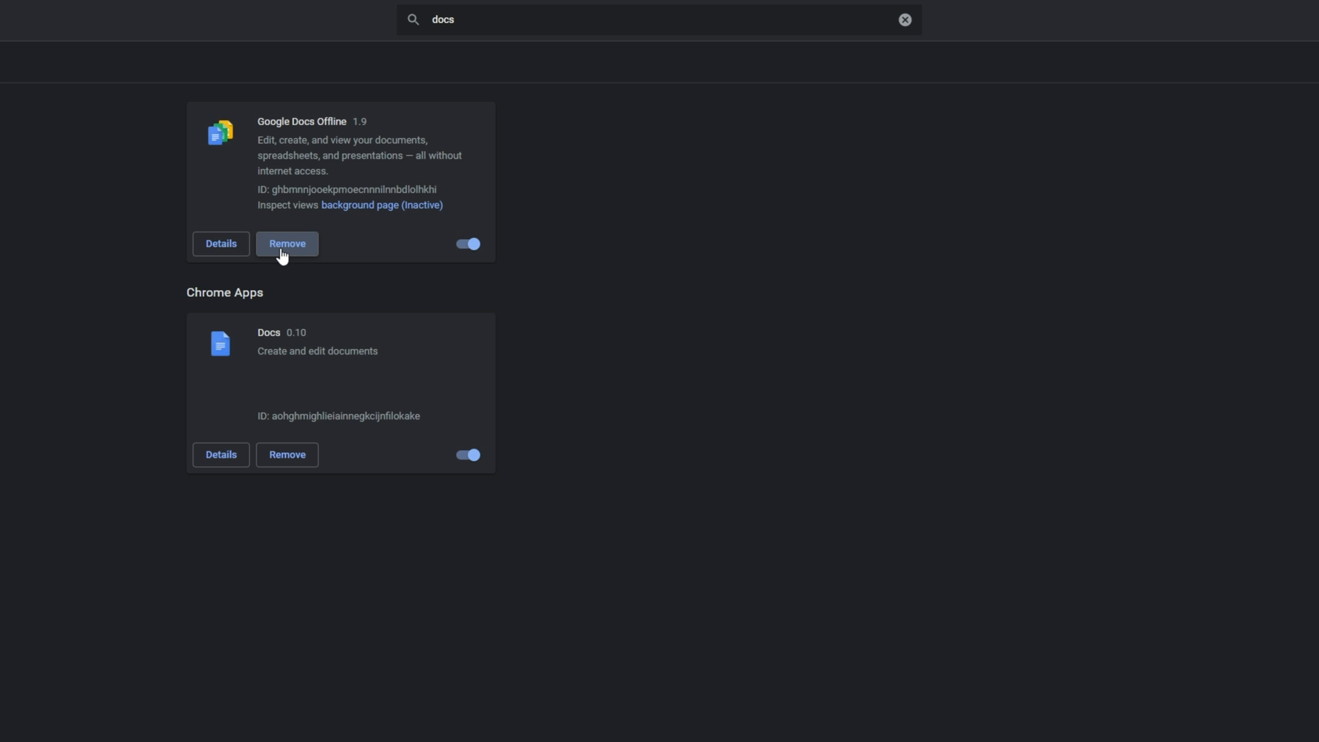
click(287, 244)
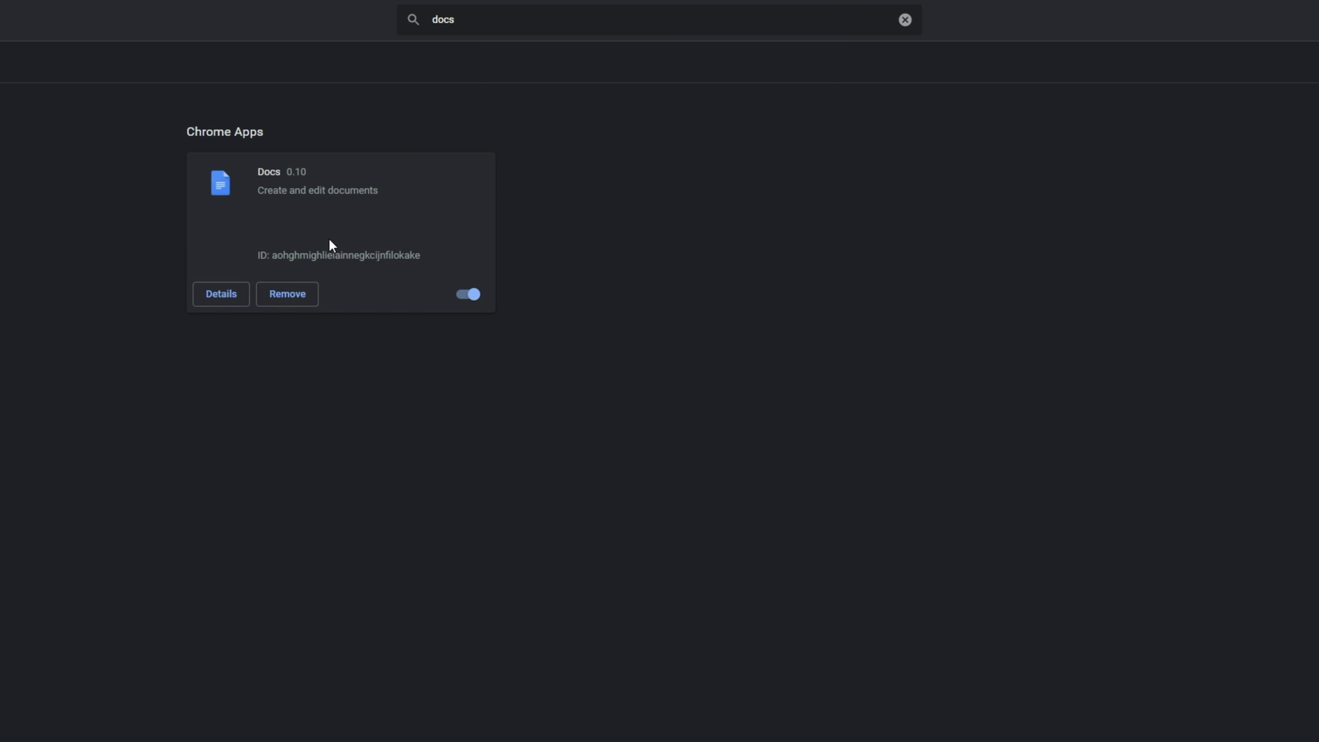
click(287, 294)
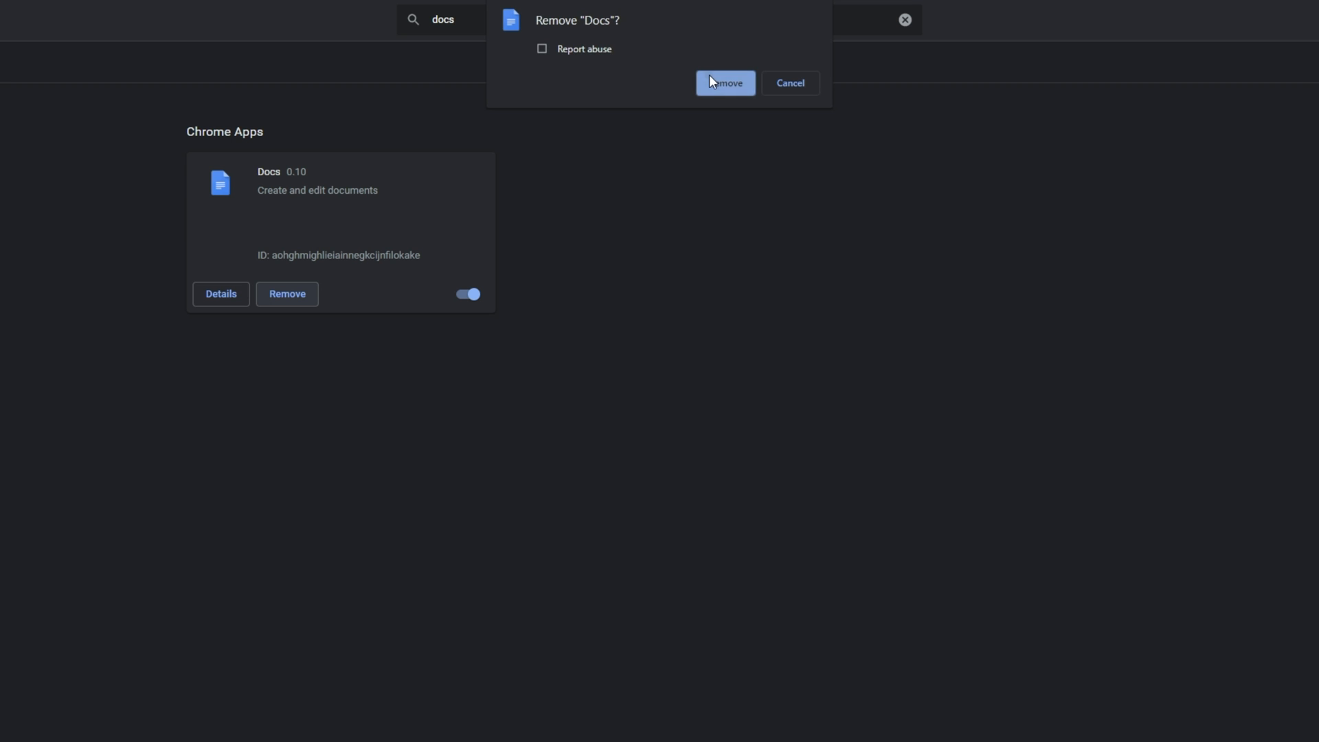
click(724, 83)
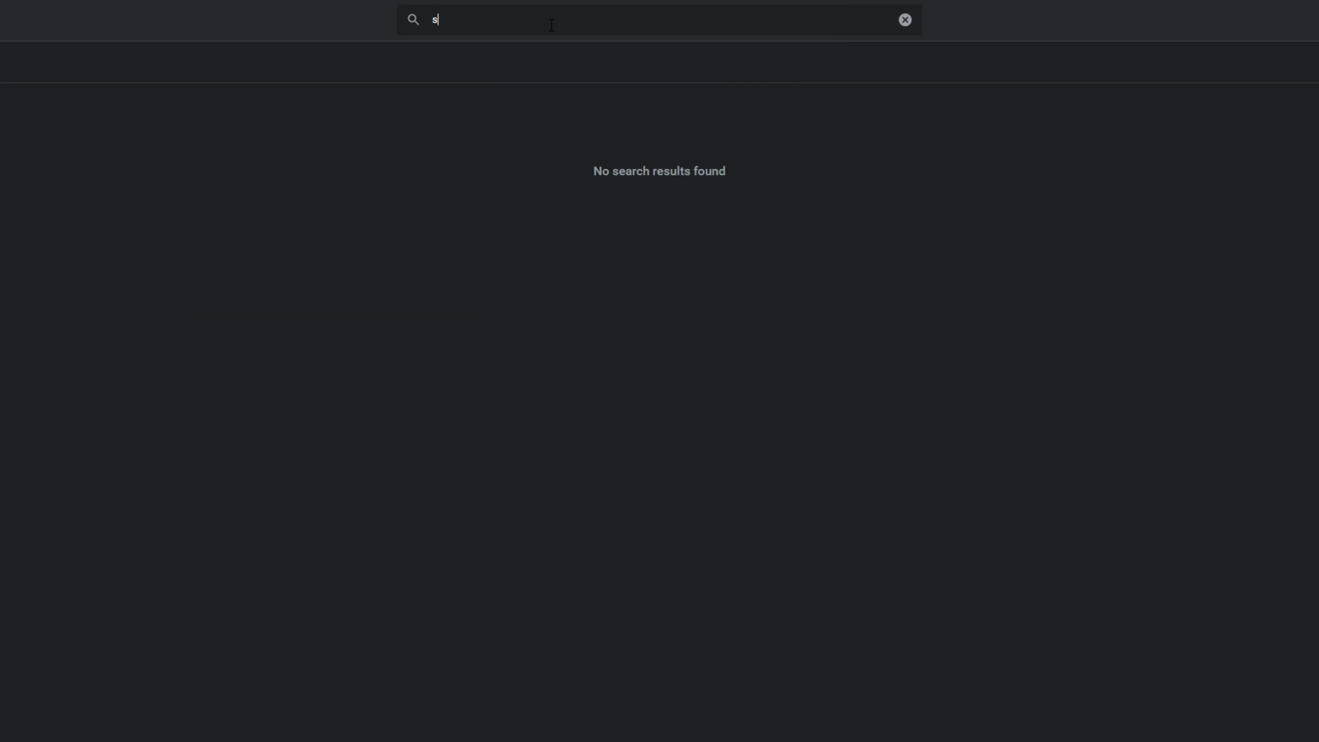
- Search for 'sheets' and start removing the Sheets app
text(heets)
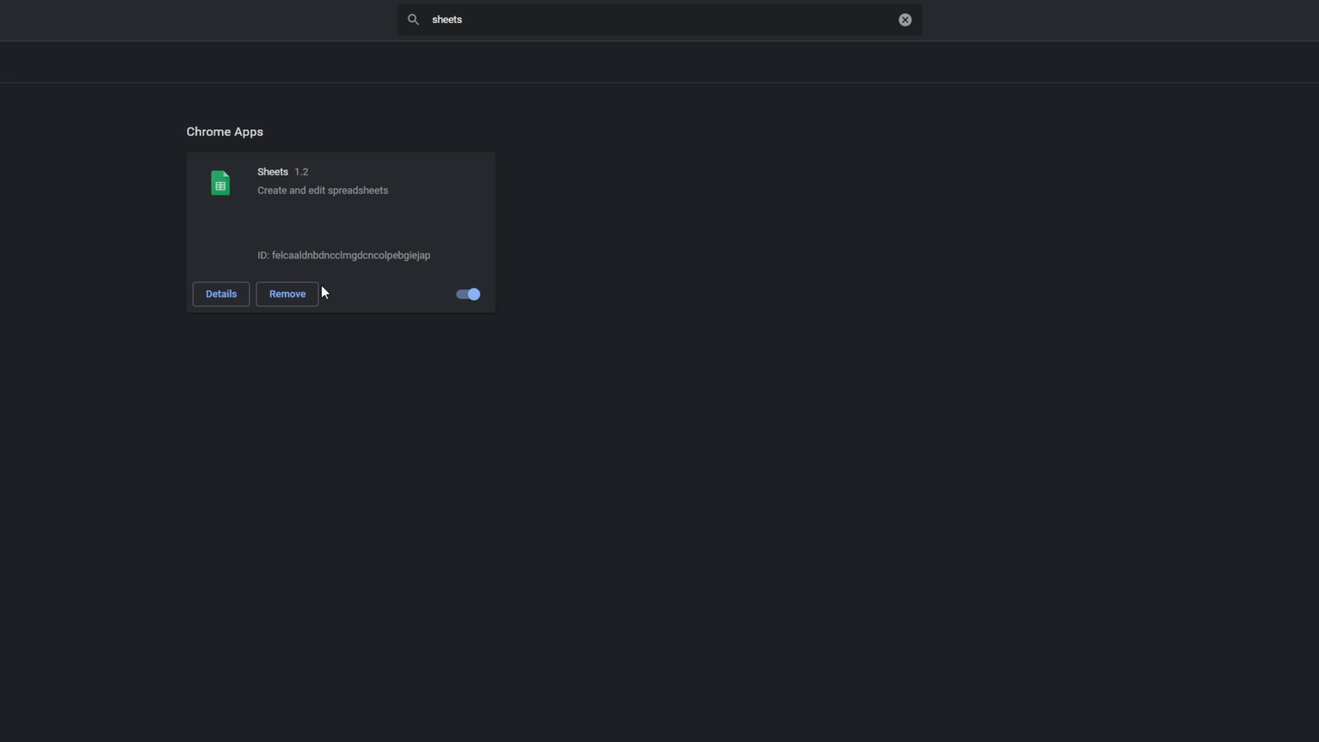
click(220, 182)
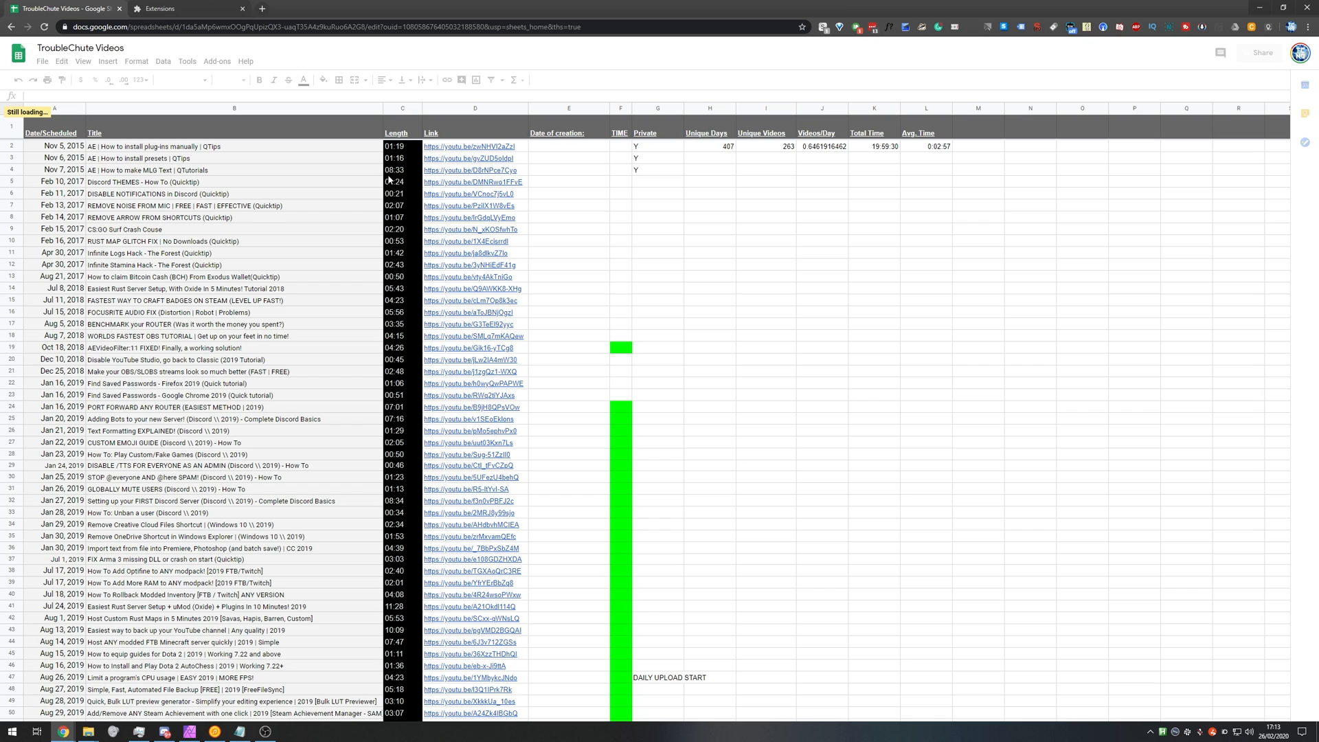
mouse_move(503, 209)
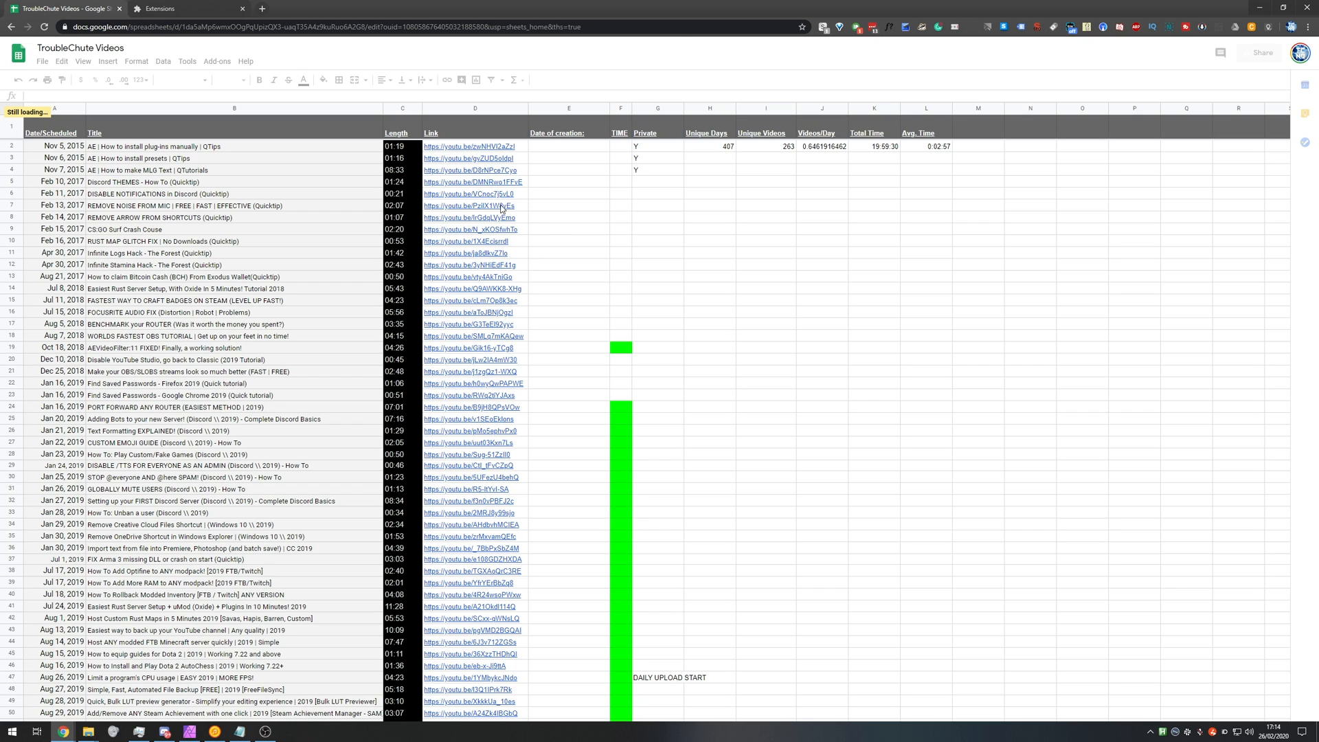
mouse_move(406, 231)
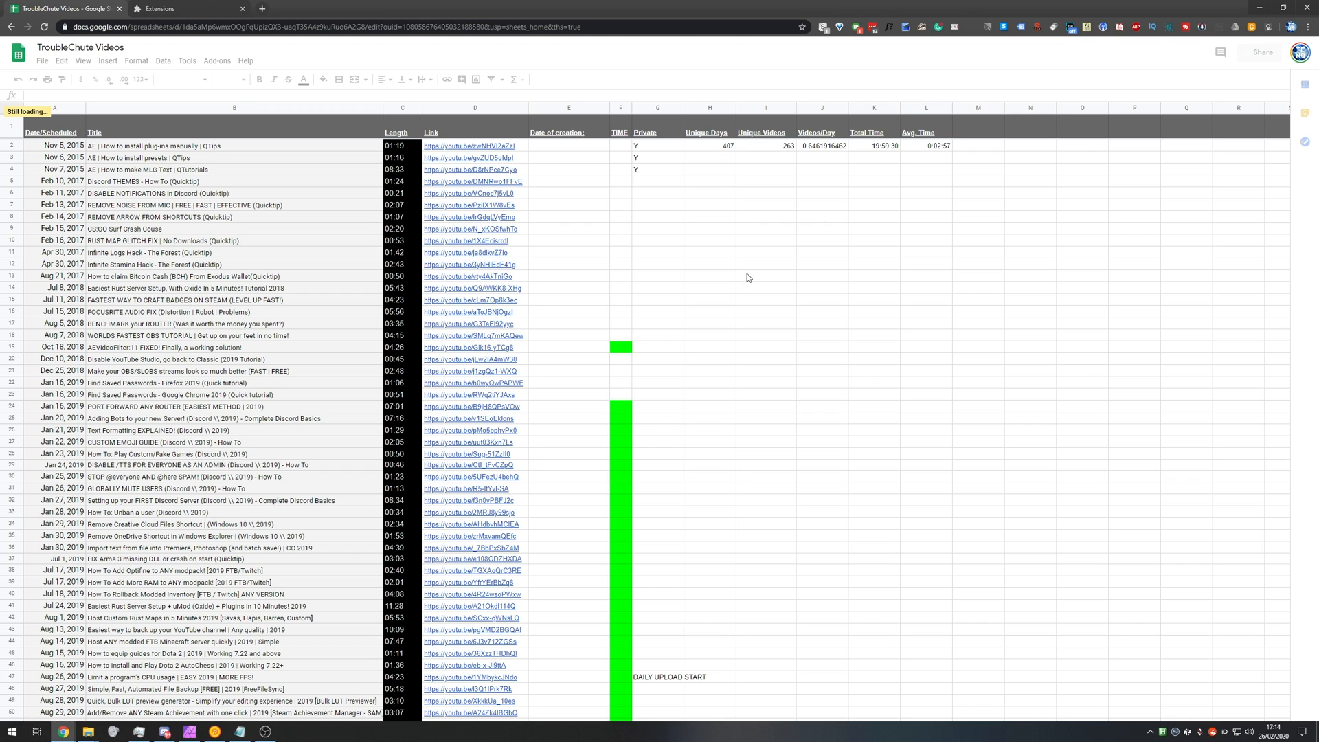
- Scroll the still-loading TroubleChute Videos sheet before abandoning the tab
scroll(down, 3)
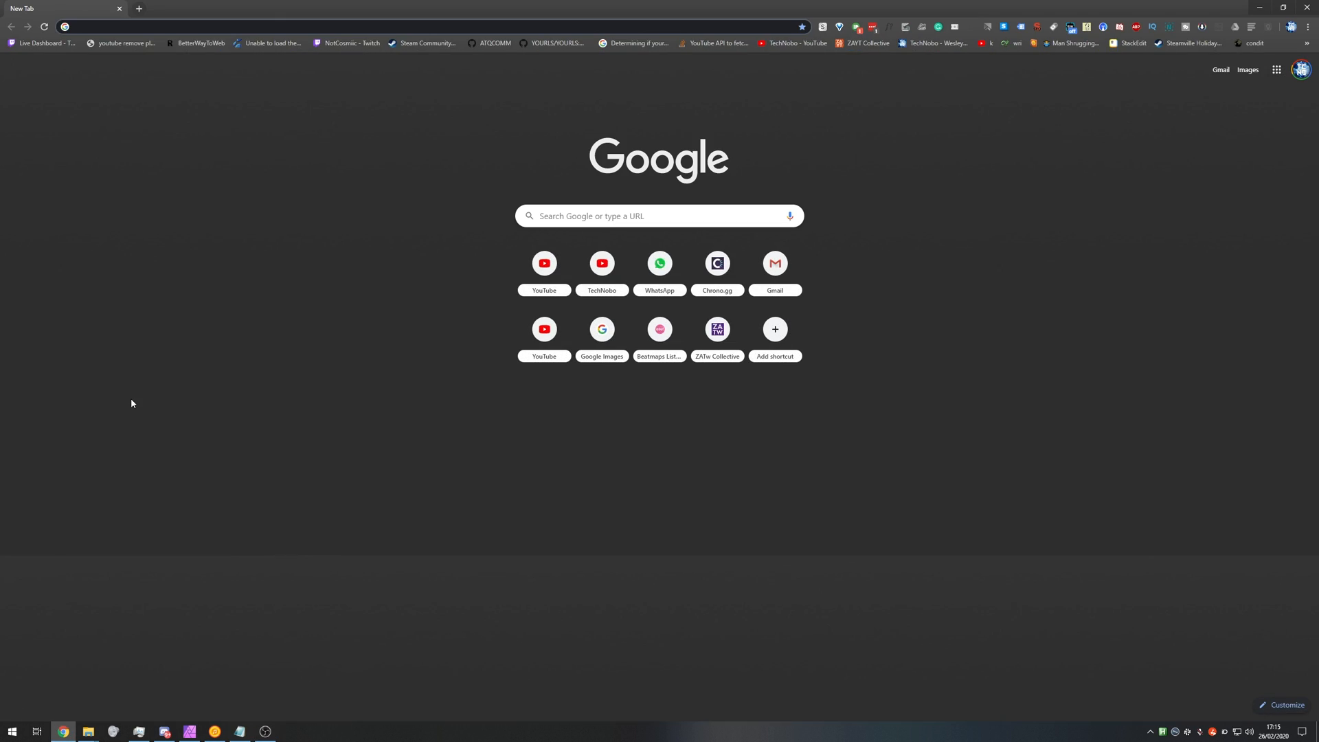
- Go to sheets.google.com and choose 'Disable offline' in the Docs Offline prompt
text(sheets.google.com)
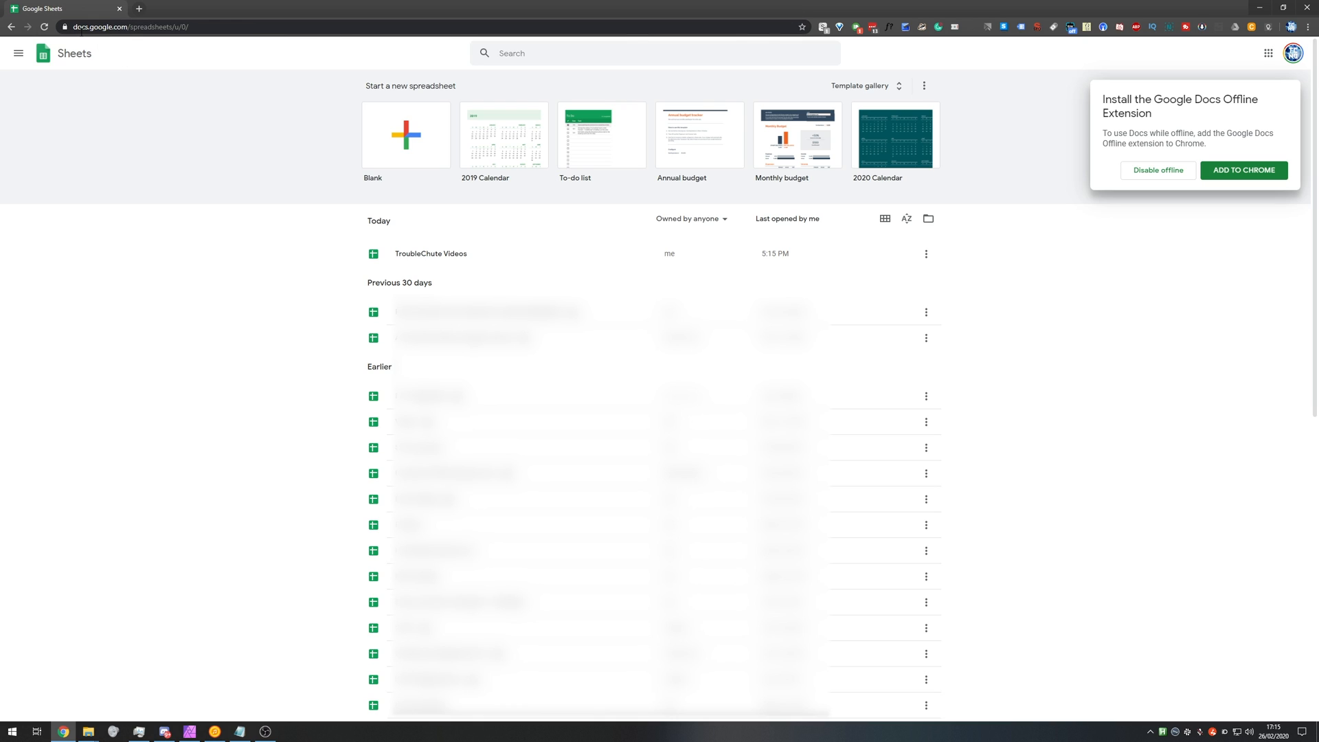
mouse_move(1129, 129)
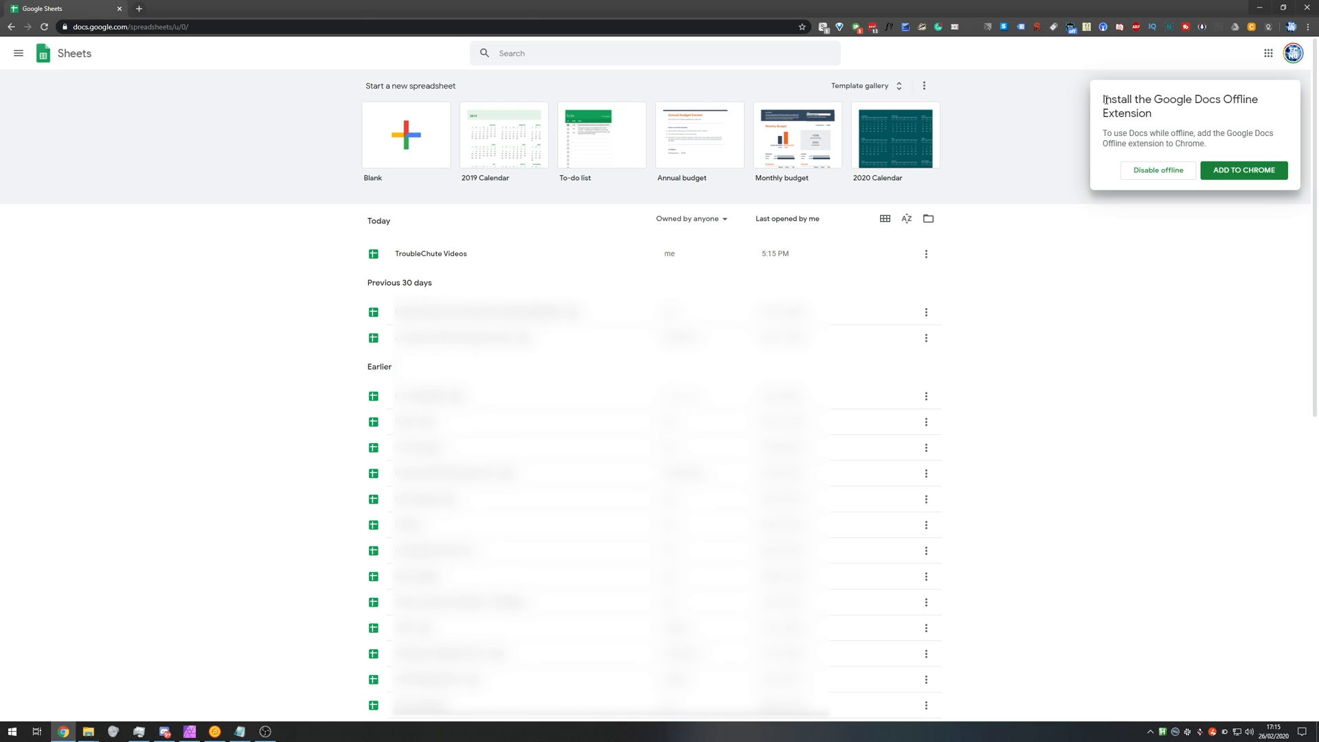
mouse_move(1183, 125)
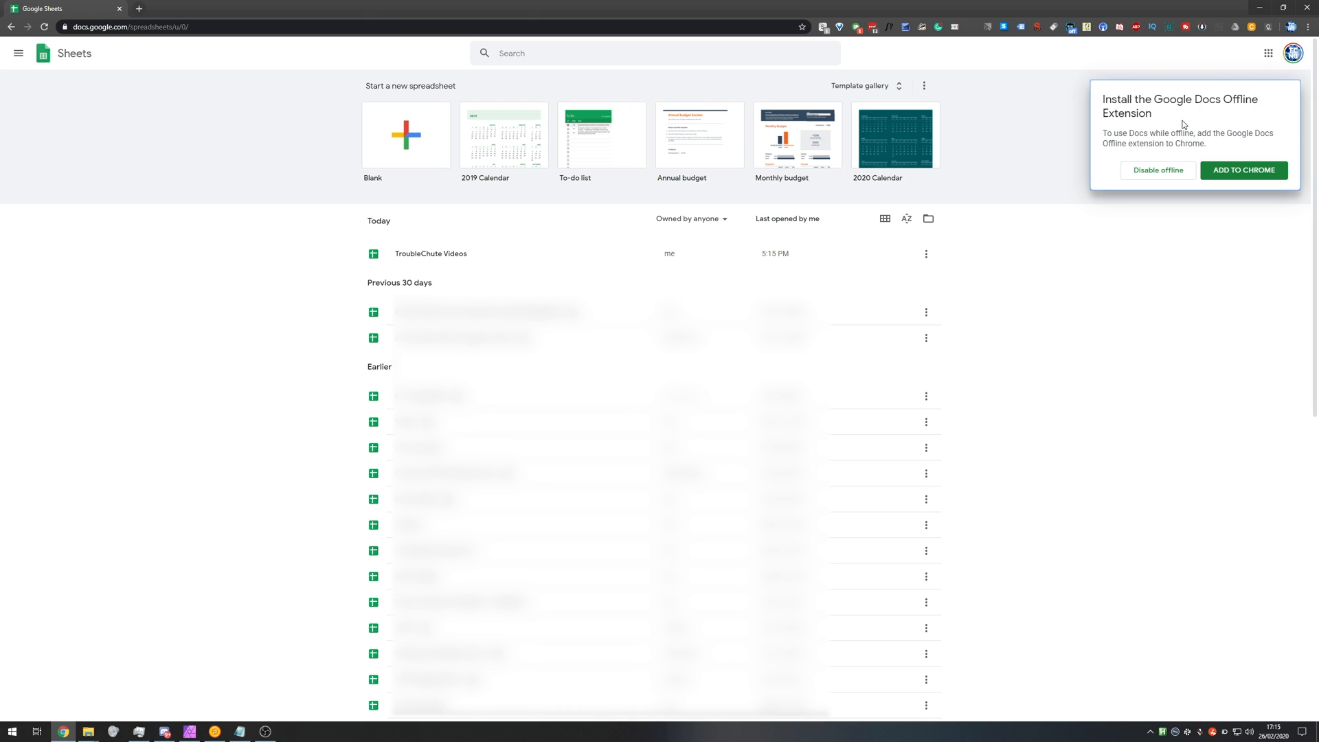
mouse_move(1157, 170)
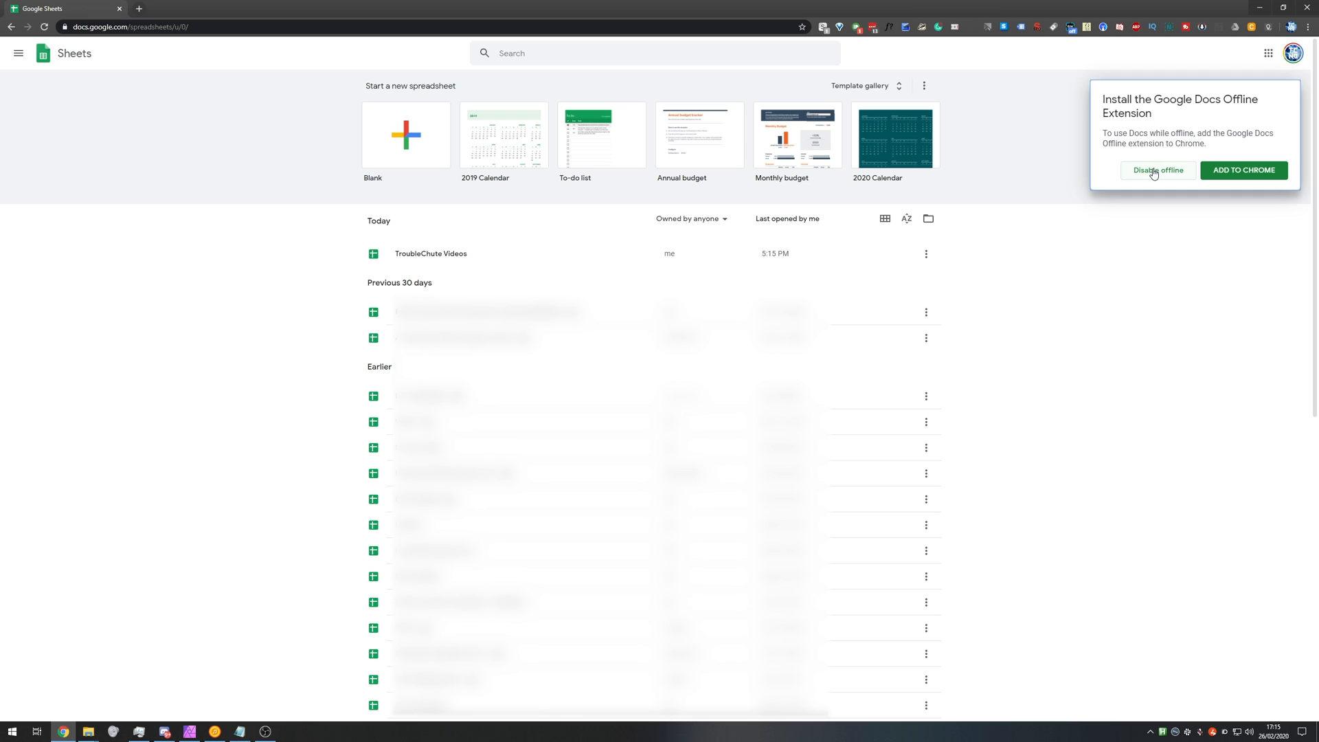
click(1157, 170)
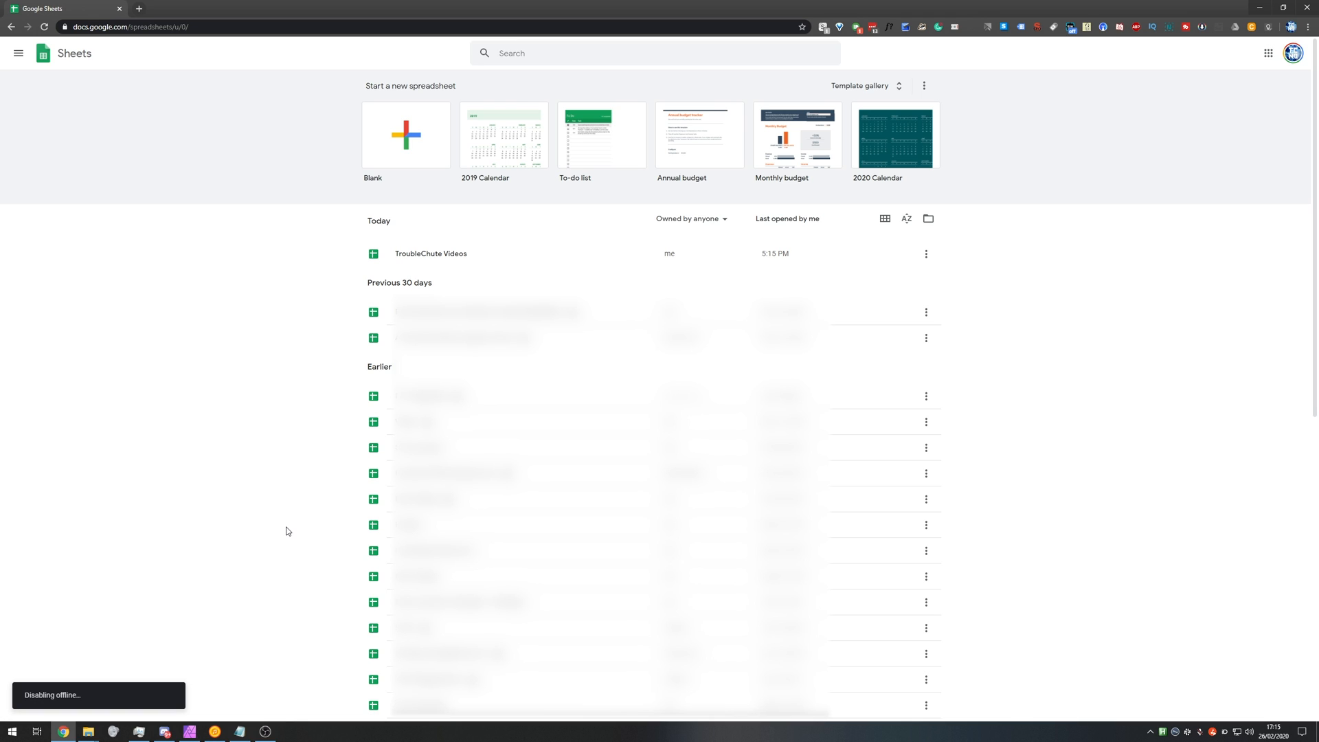
mouse_move(181, 552)
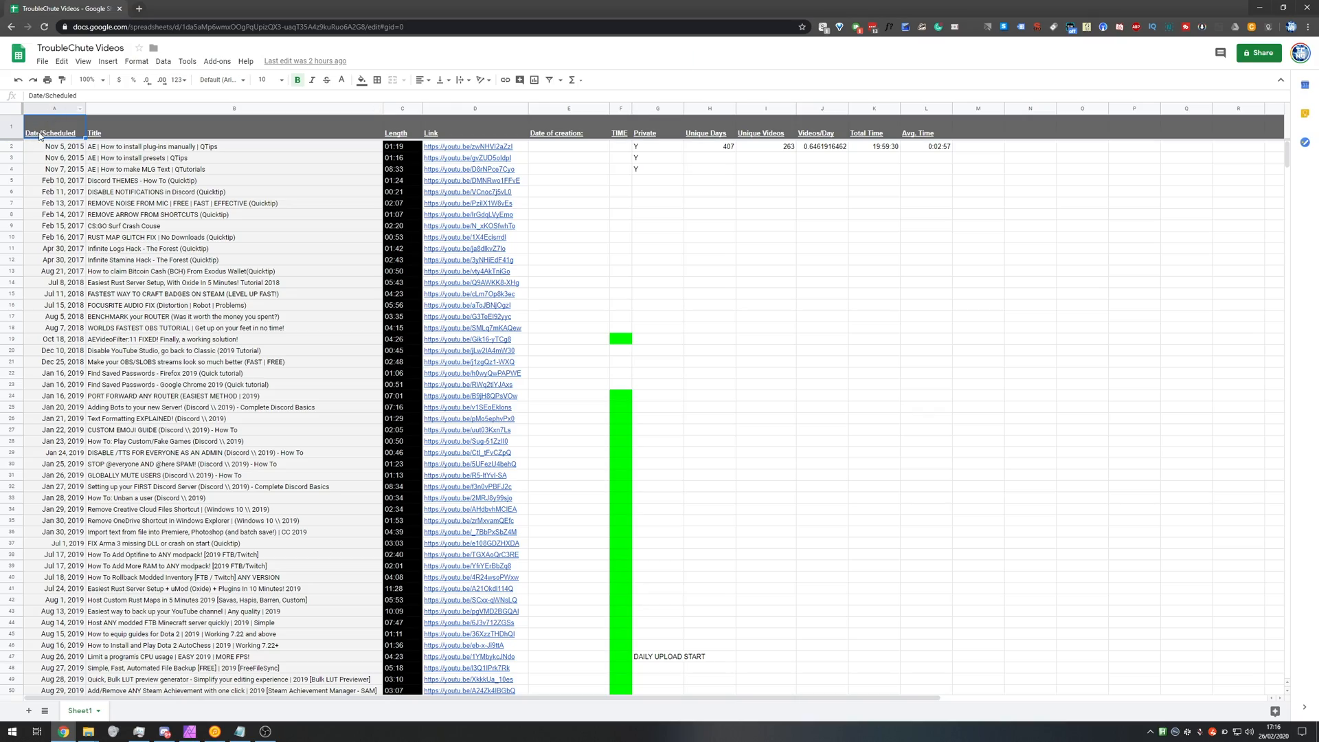
- Scroll TroubleChute Videos past row 100 to row 265 and select the empty Feb 28, 2020 title cell
scroll(down, 3)
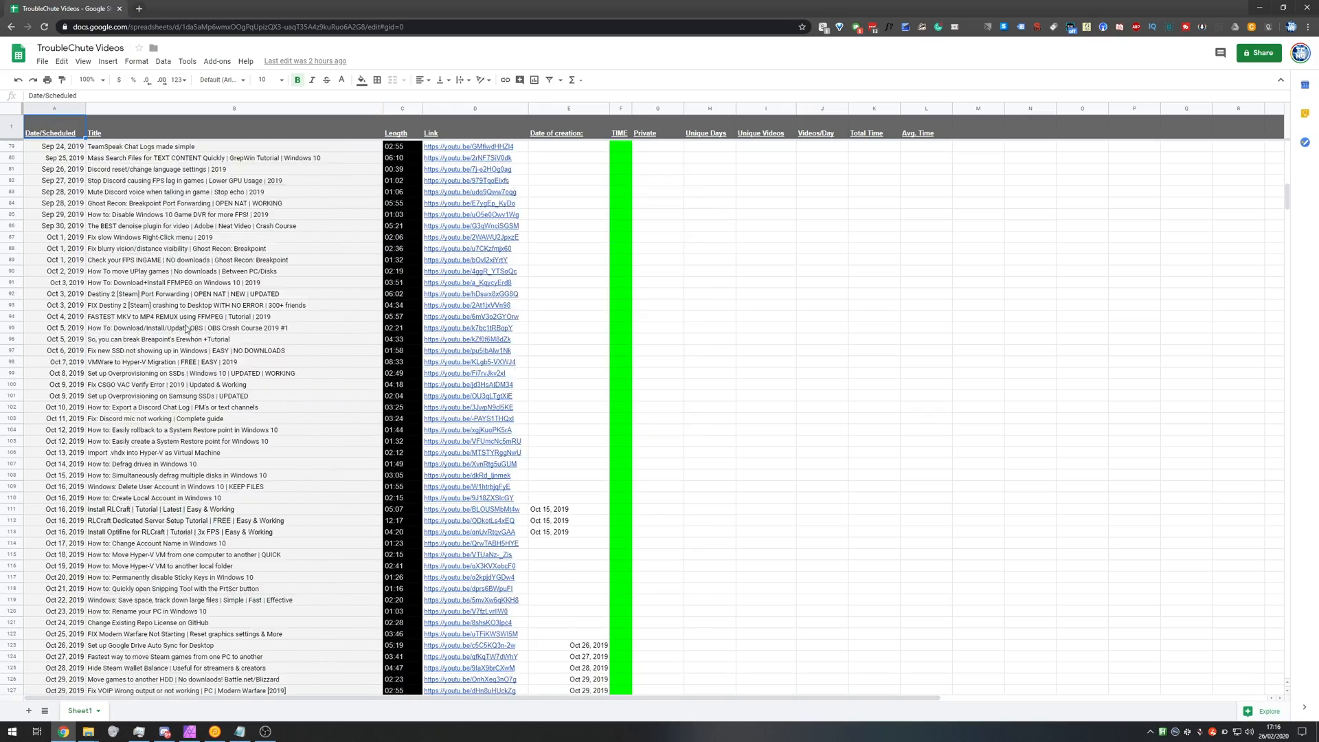
scroll(down, 3)
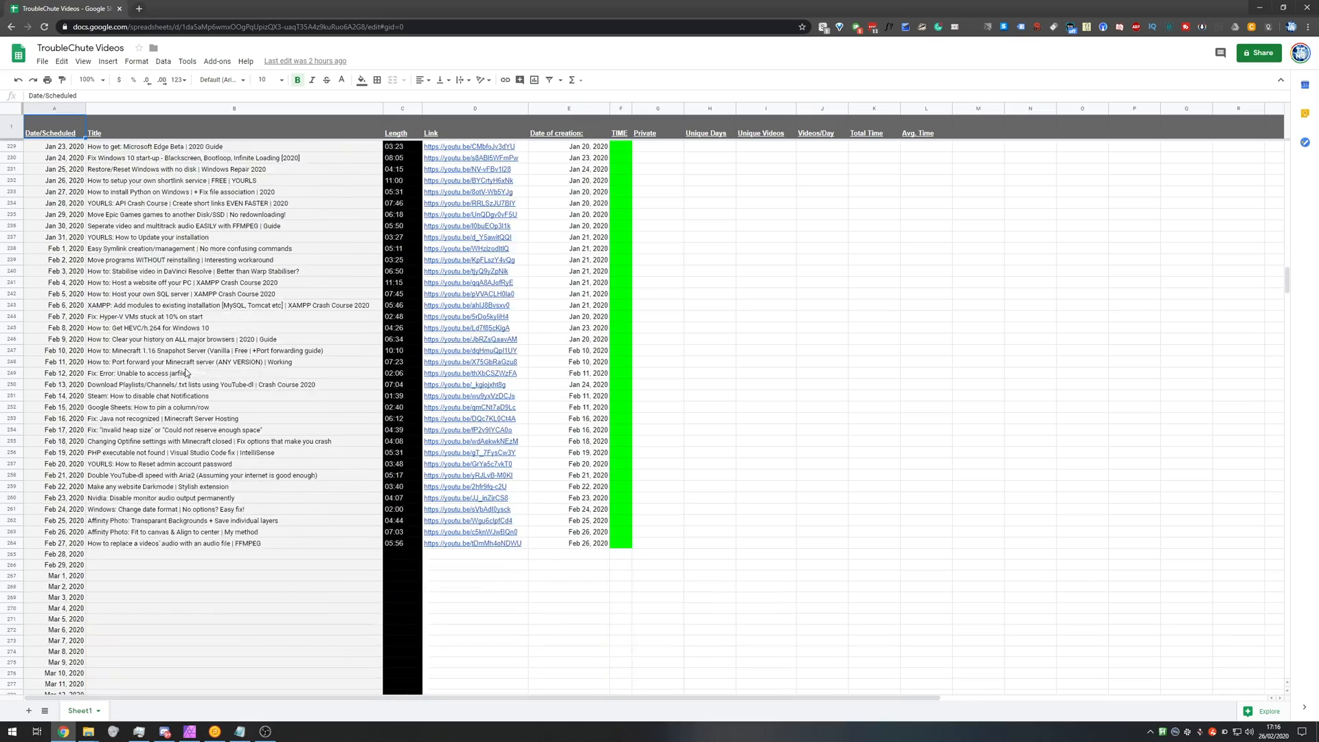
click(54, 428)
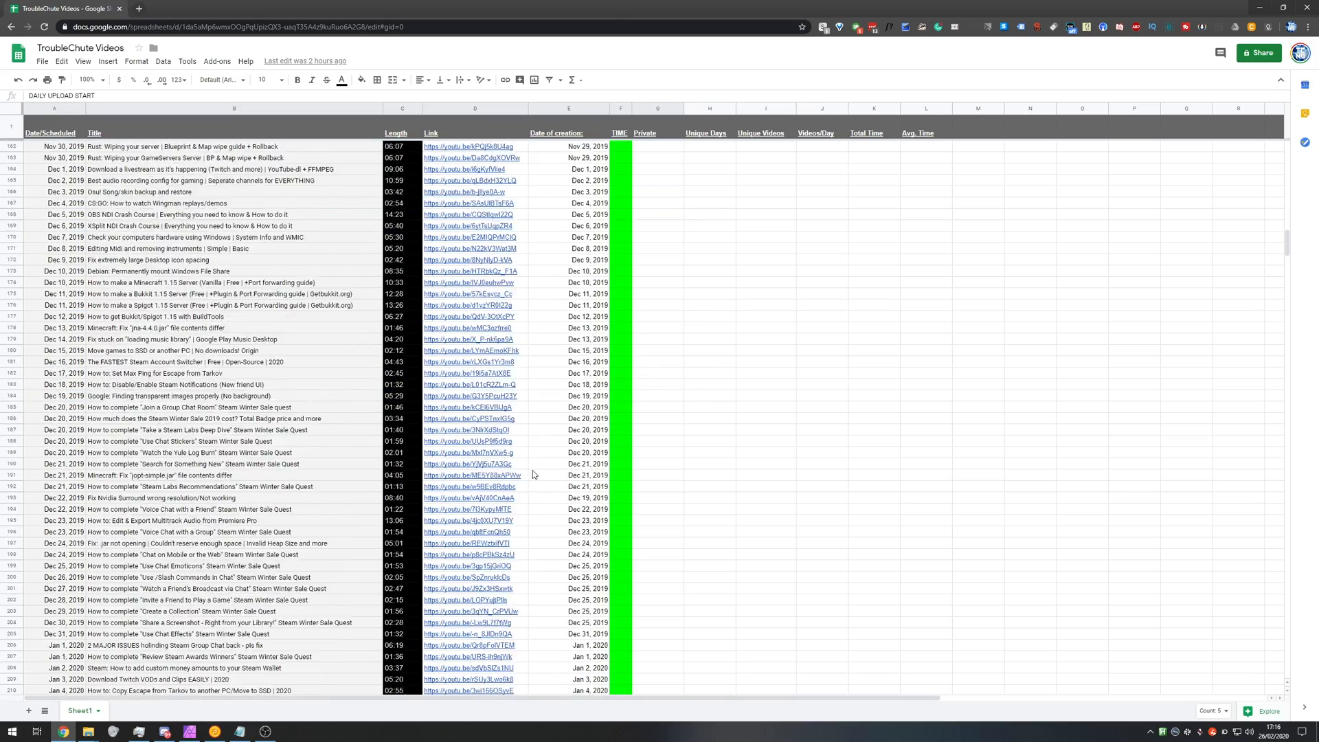
scroll(down, 3)
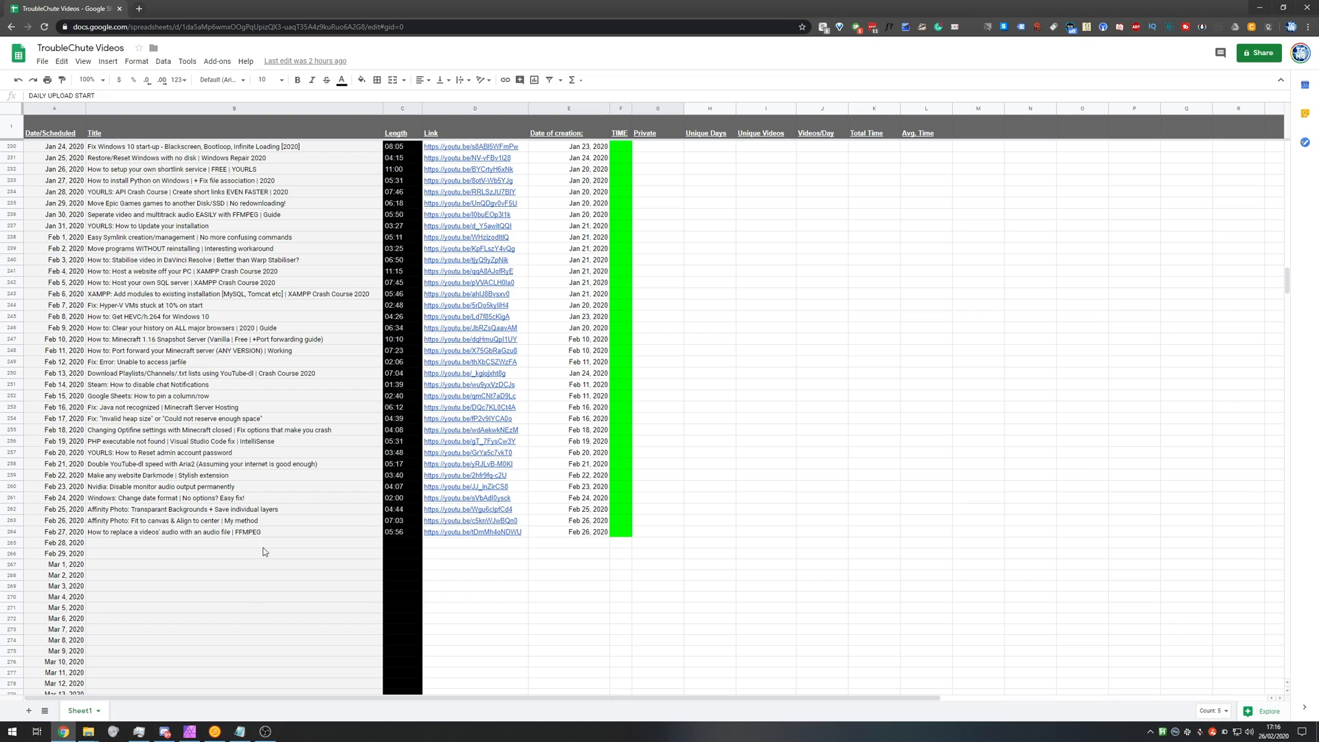
click(234, 543)
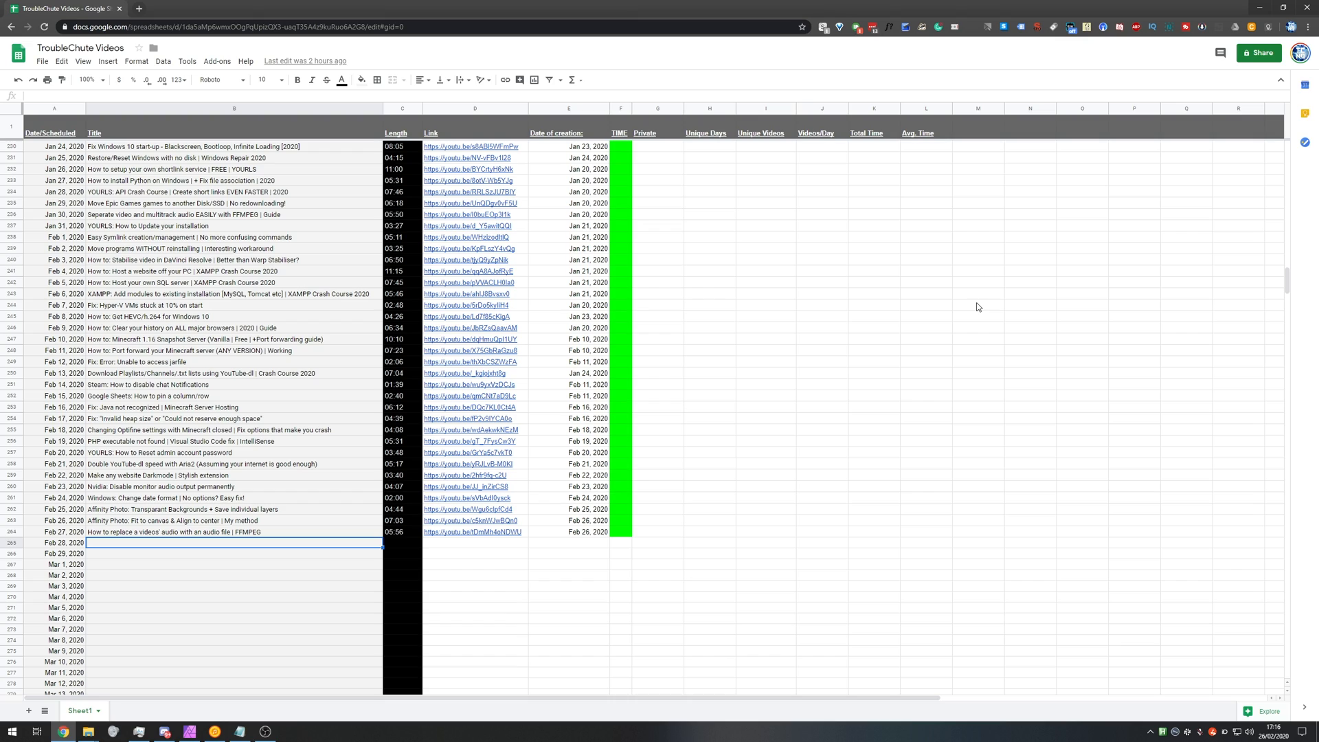
mouse_move(979, 306)
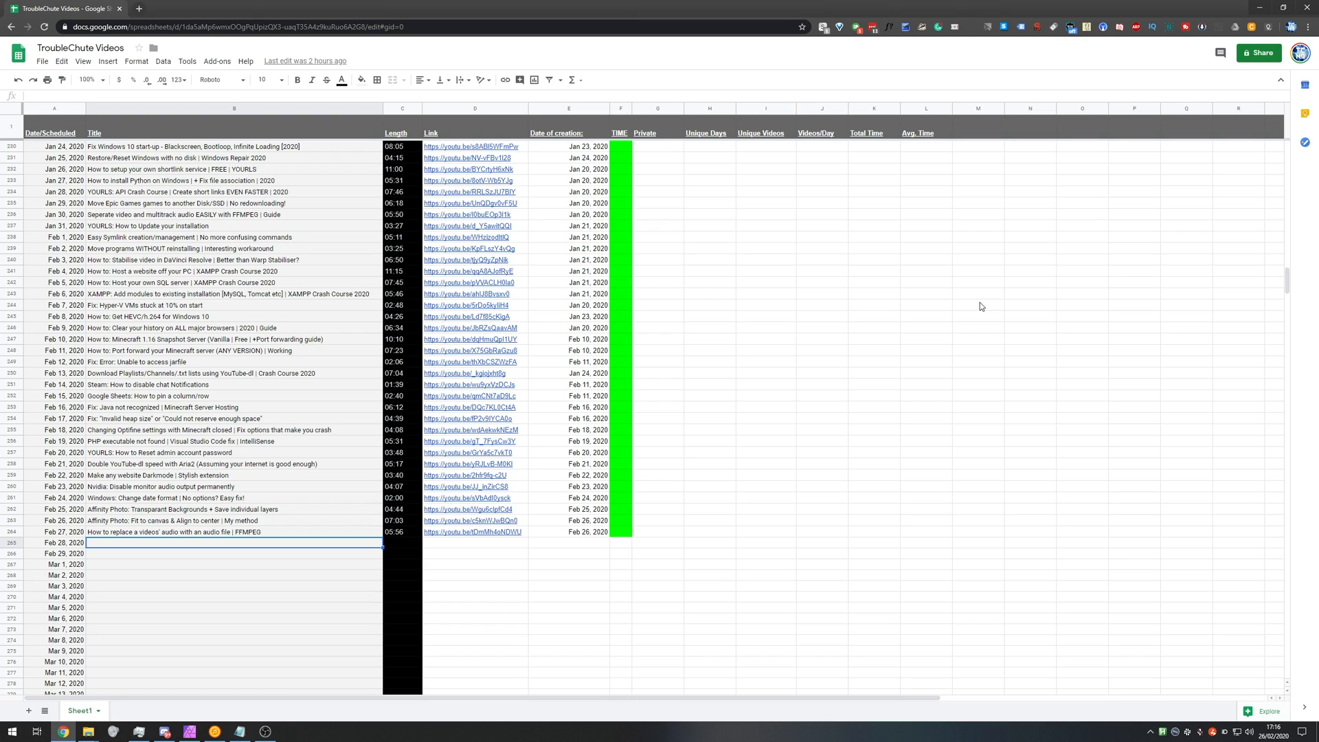
mouse_move(657, 333)
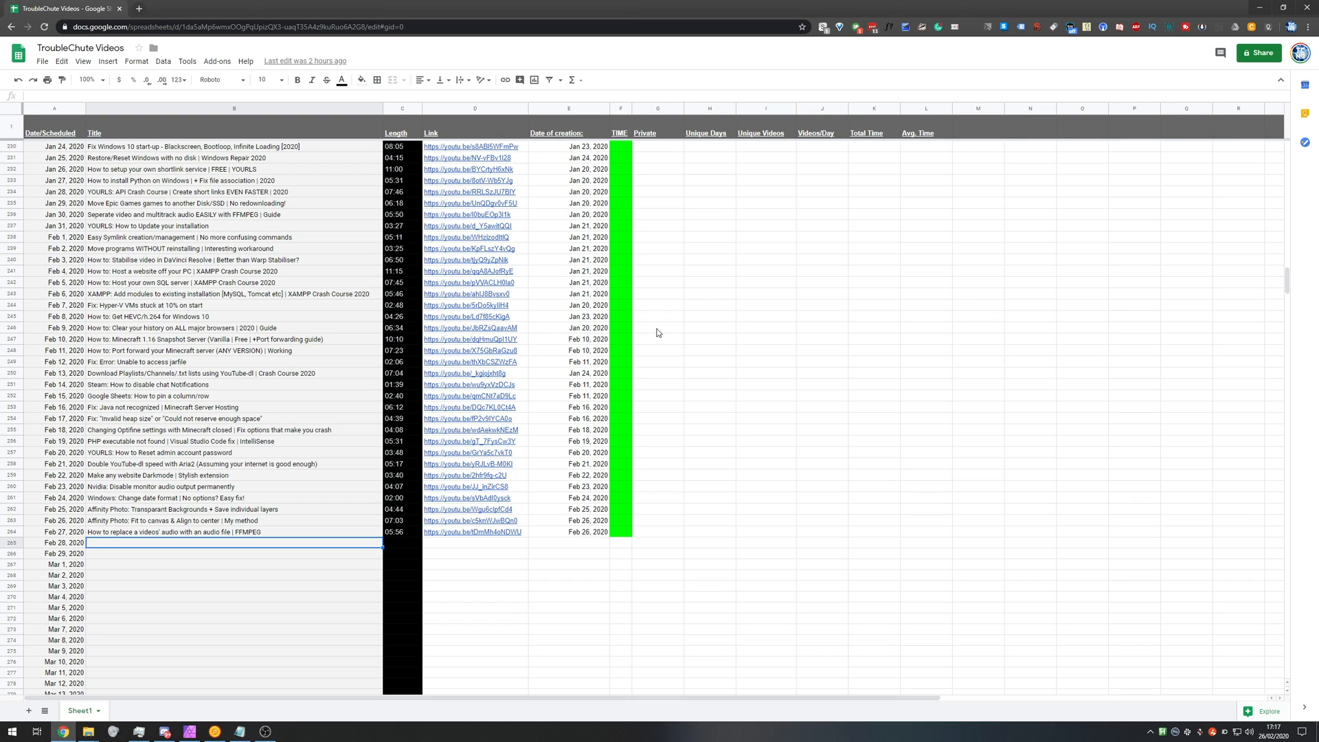
mouse_move(750, 410)
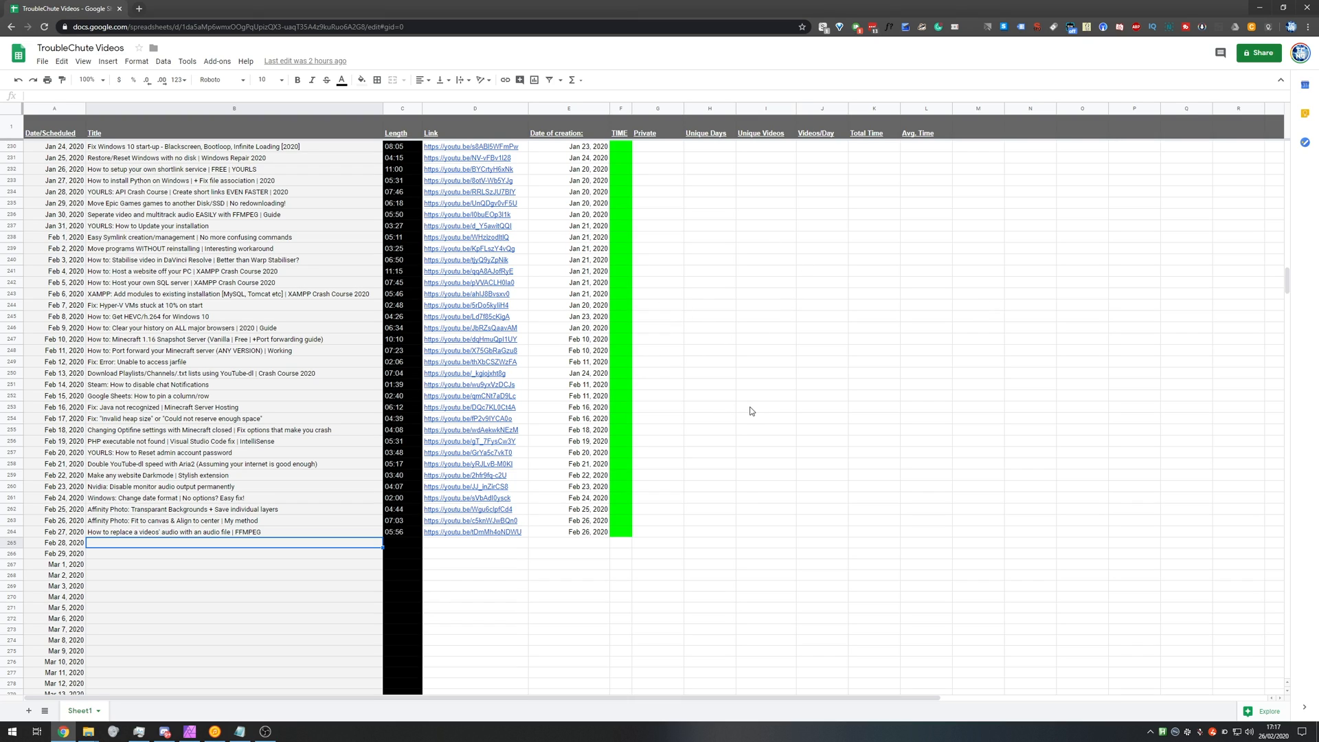
mouse_move(838, 389)
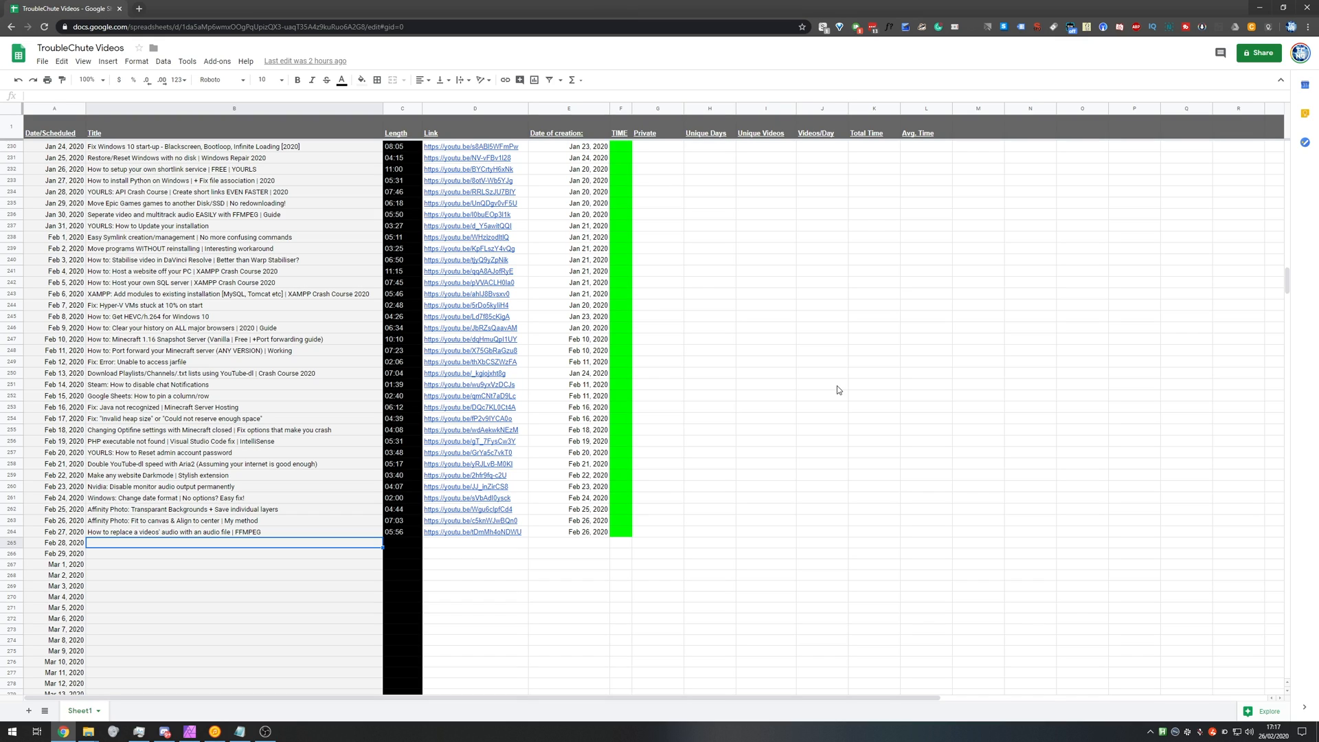